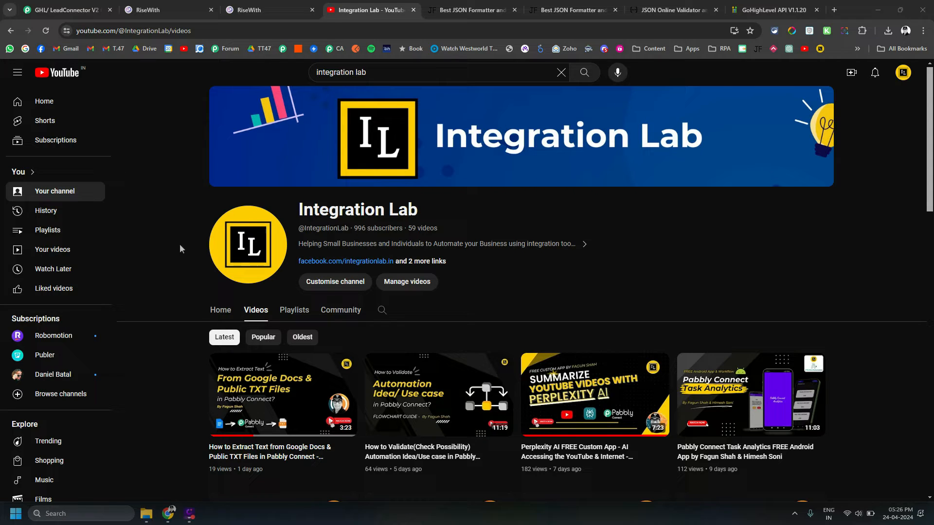
pyautogui.moveTo(175, 249)
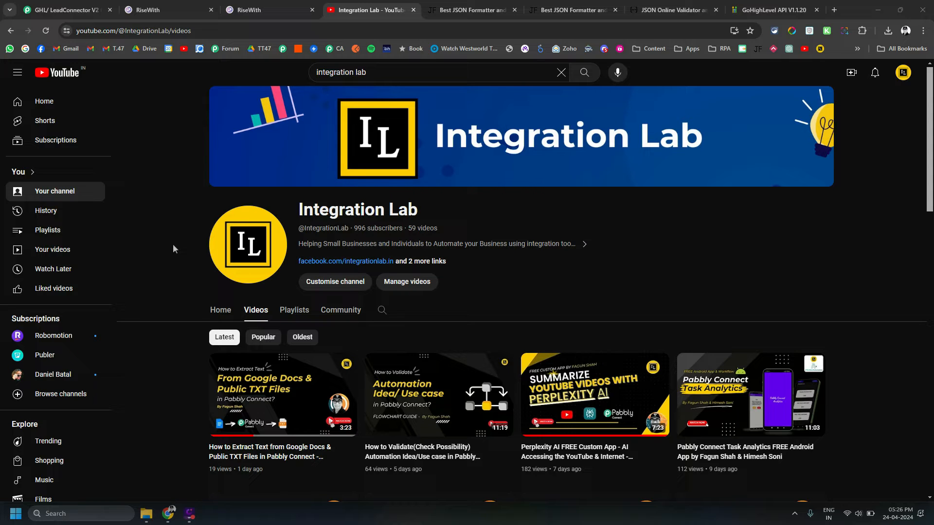
pyautogui.moveTo(177, 242)
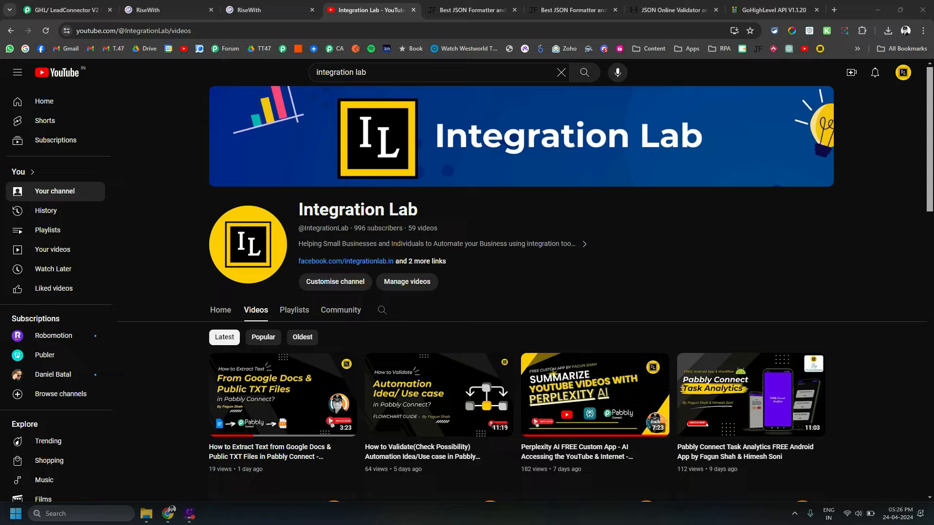
pyautogui.moveTo(246, 190)
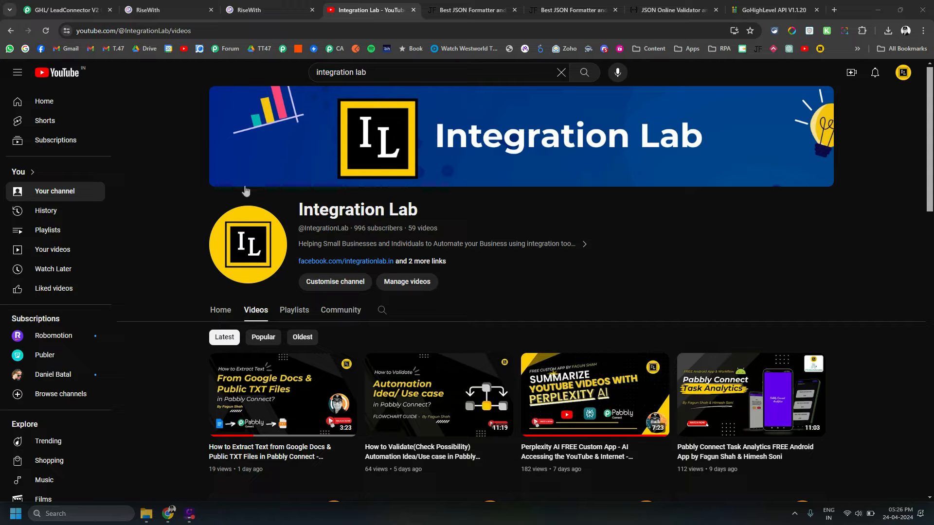
# Leave GoHighLevel's custom fields list for the 'GHL/ LeadConnector V2 Custom Fields Code' workflow
pyautogui.click(148, 10)
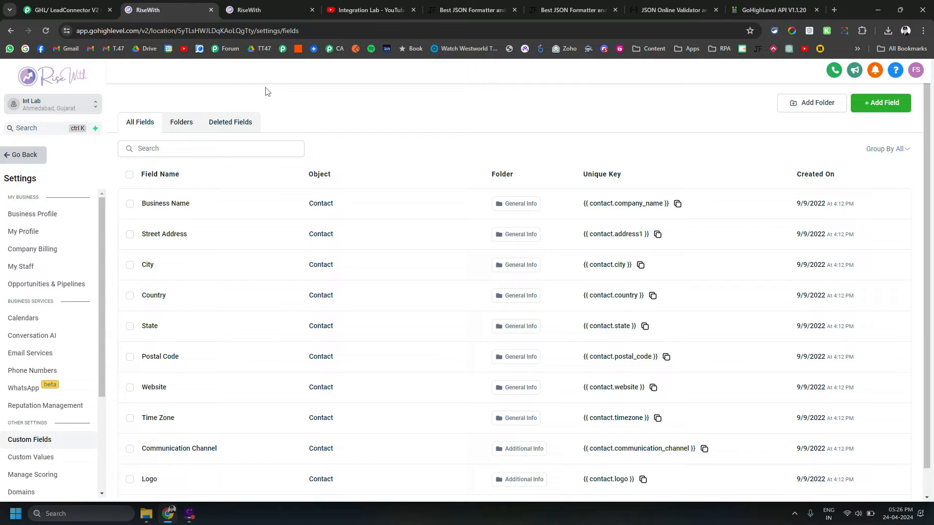
pyautogui.moveTo(511, 128)
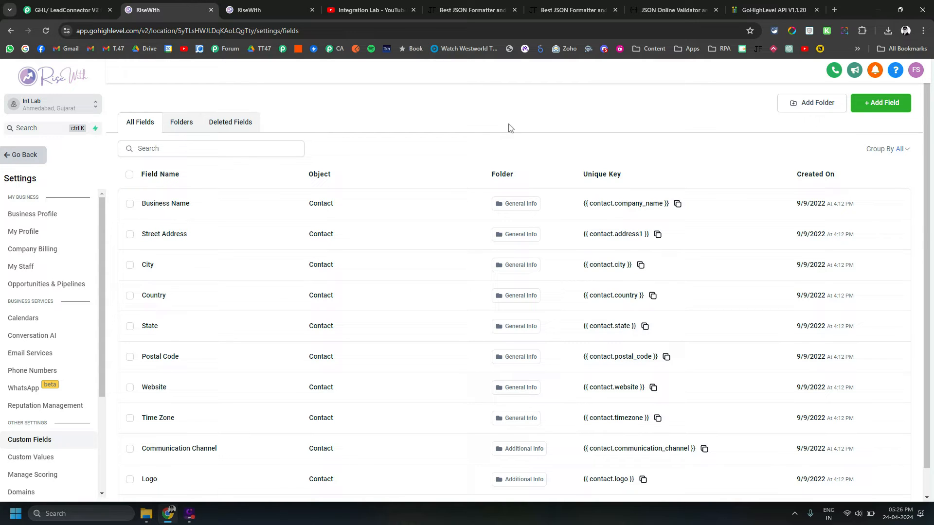
pyautogui.moveTo(479, 127)
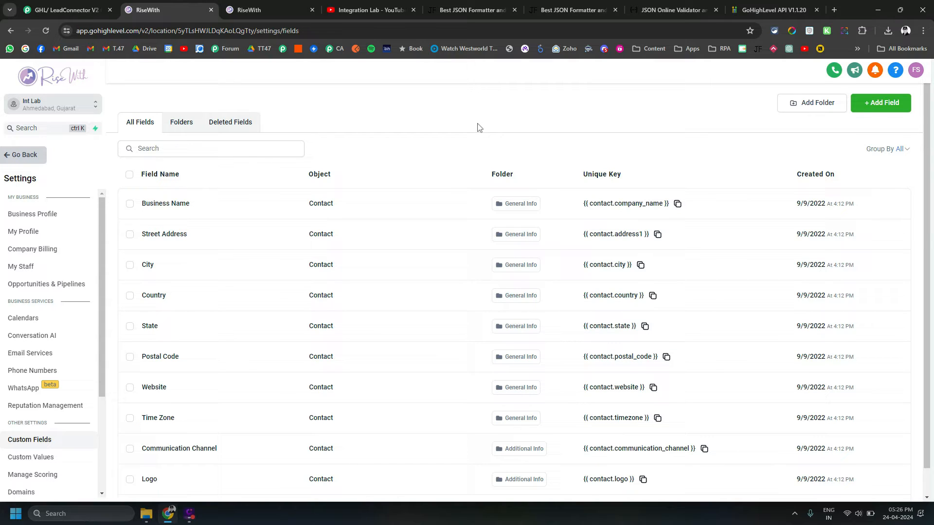
pyautogui.moveTo(382, 119)
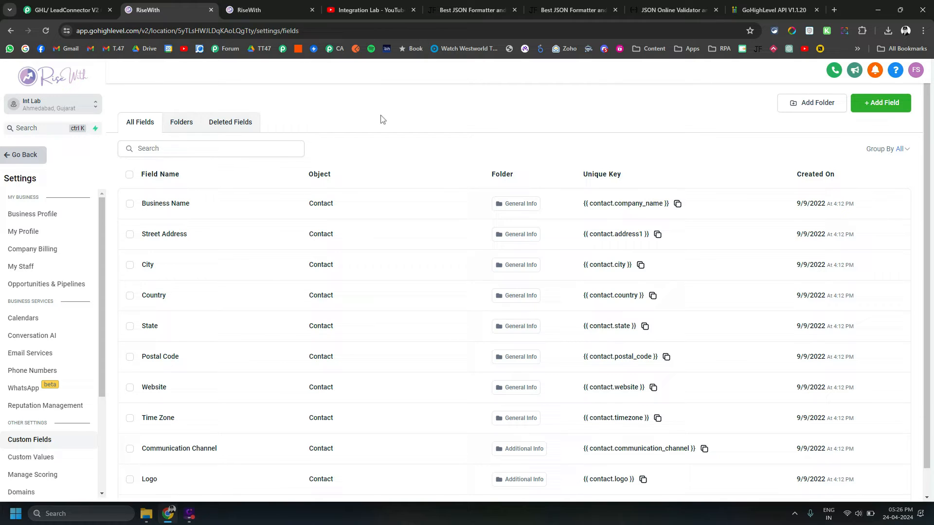
pyautogui.click(64, 10)
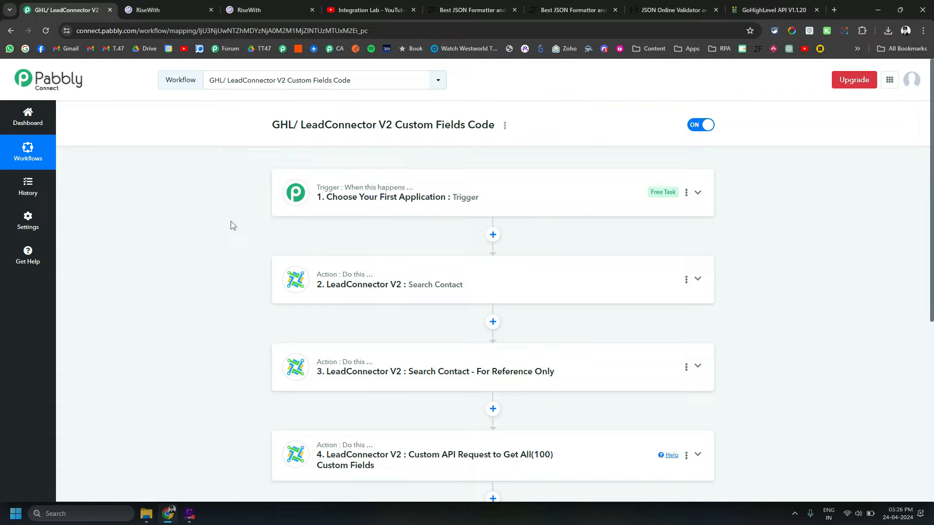
# Switch to the GoHighLevel API V1.1.20 documentation to read its Introduction page
pyautogui.click(774, 10)
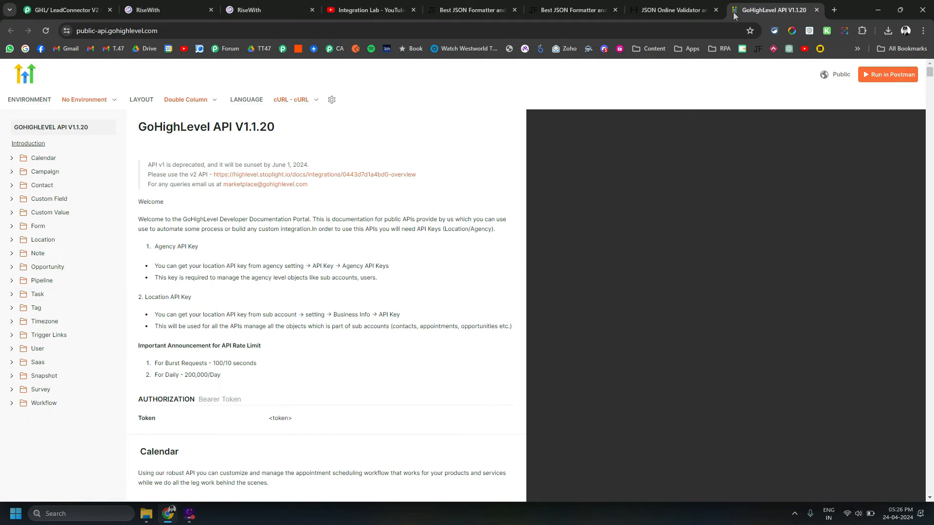
pyautogui.moveTo(262, 153)
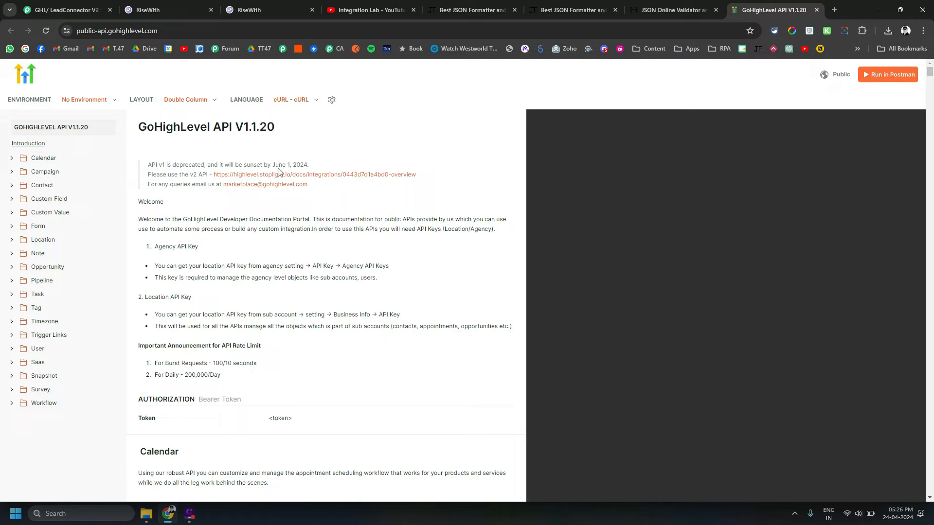
pyautogui.moveTo(307, 171)
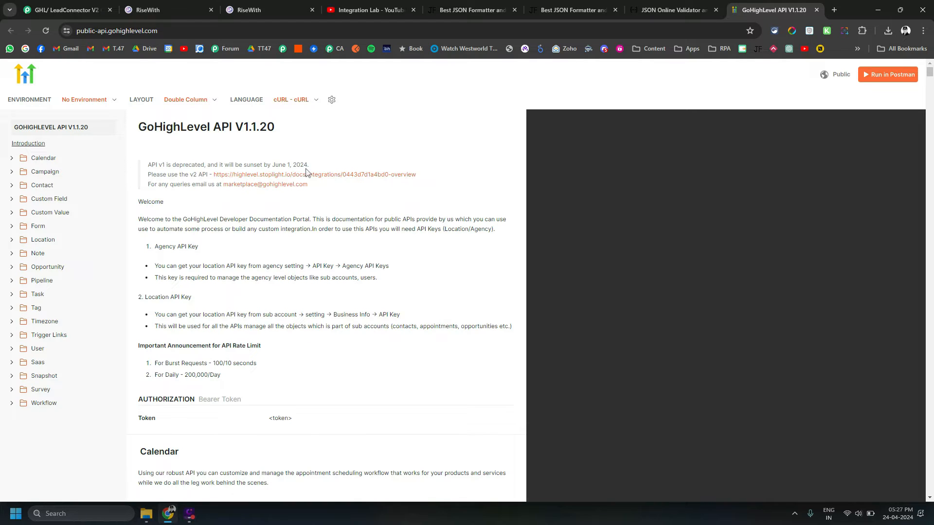
pyautogui.moveTo(728, 498)
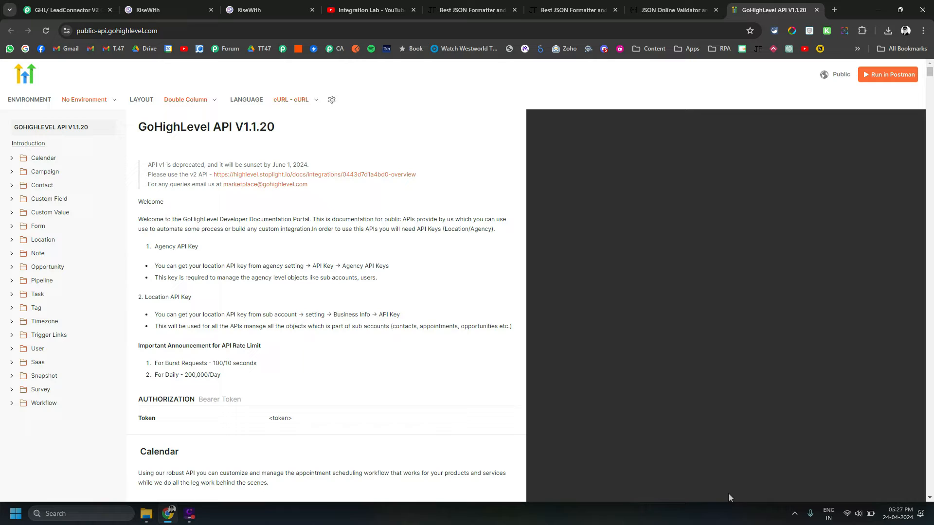
pyautogui.moveTo(377, 369)
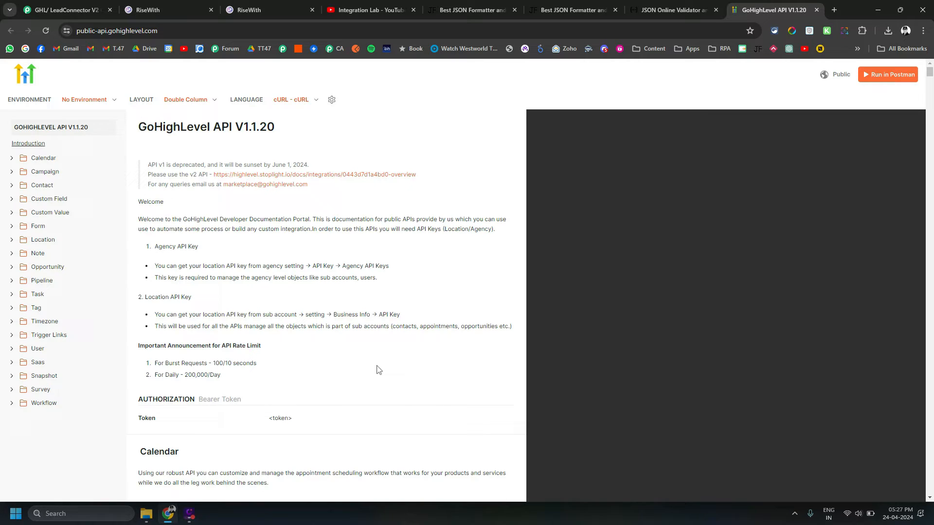
pyautogui.moveTo(324, 326)
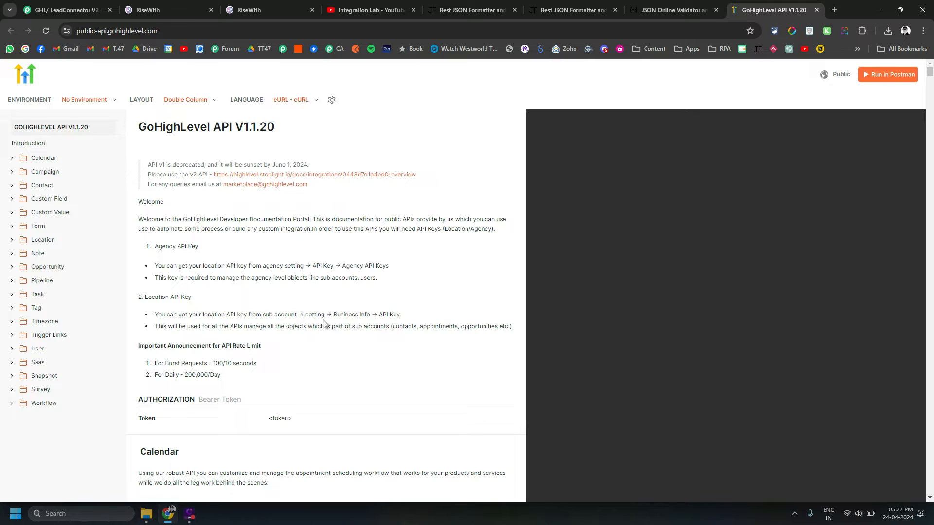
pyautogui.moveTo(317, 321)
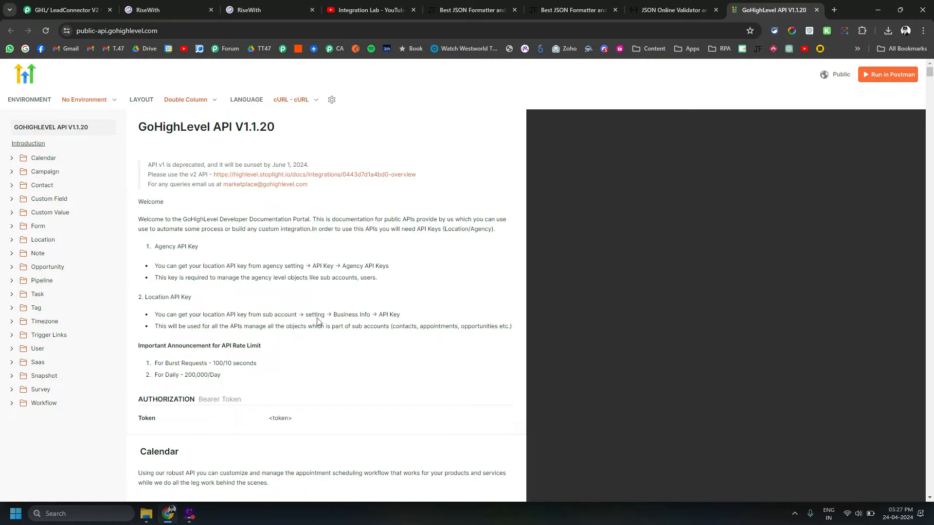
pyautogui.moveTo(329, 331)
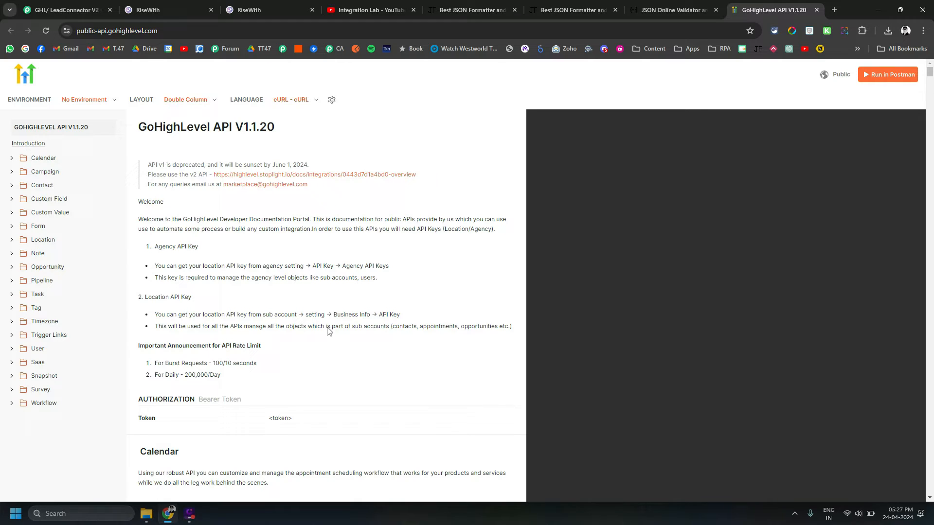
pyautogui.moveTo(324, 329)
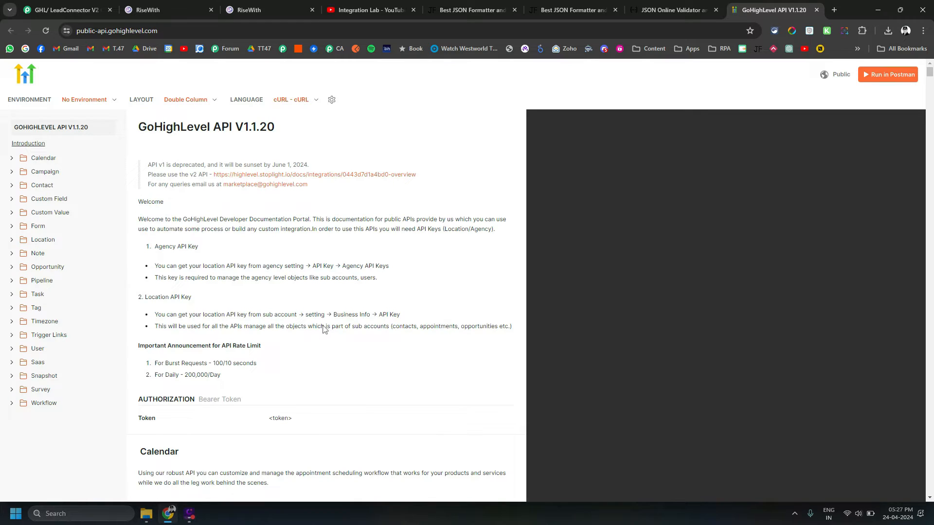
pyautogui.moveTo(290, 293)
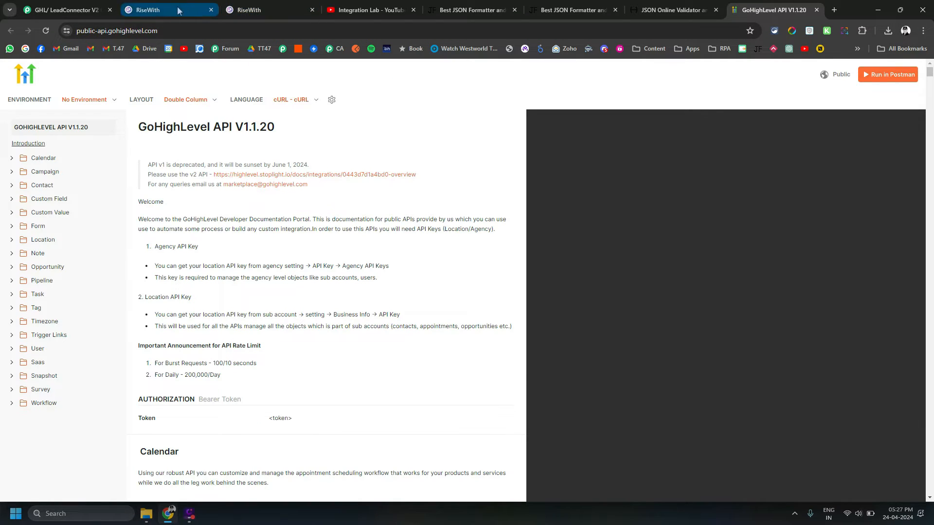
# Back in Pabbly, expand step 2 Search Contact and scroll through its Response Received
pyautogui.click(63, 9)
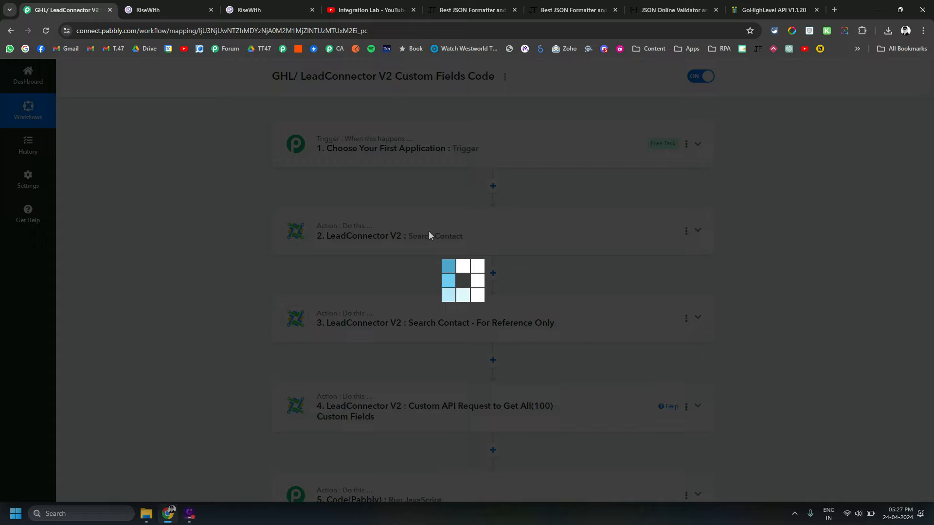
pyautogui.click(389, 236)
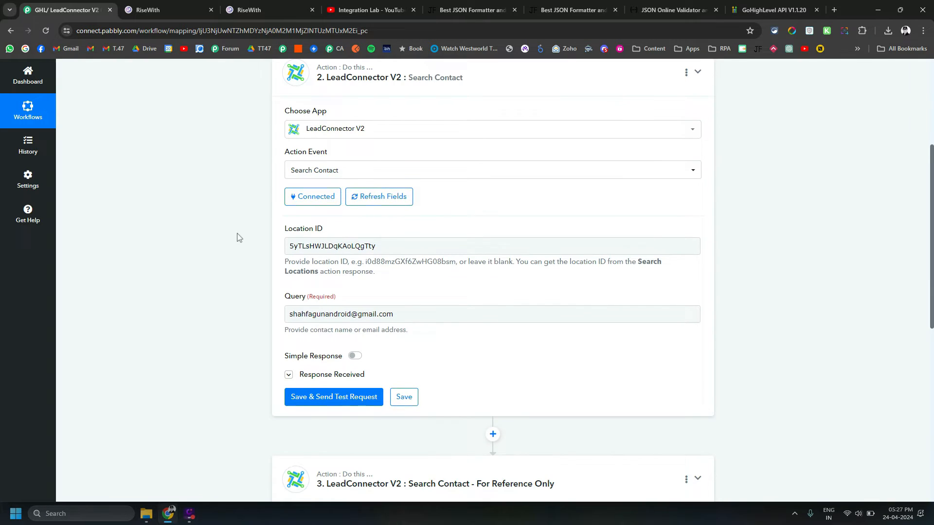
pyautogui.click(288, 375)
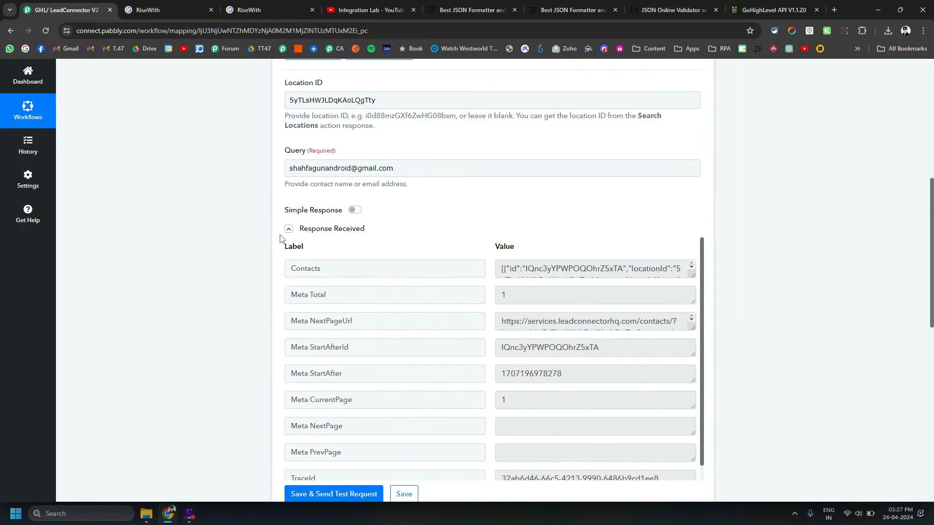
pyautogui.scroll(-3)
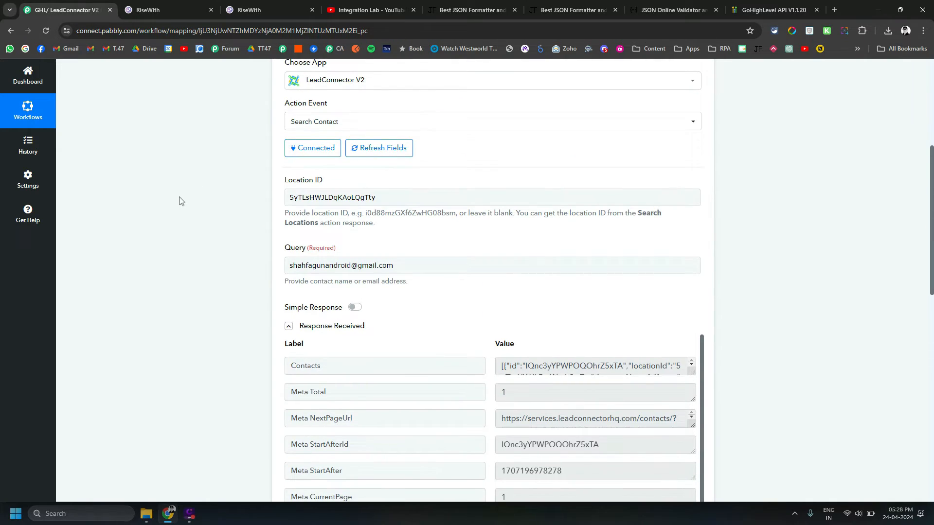
pyautogui.scroll(-3)
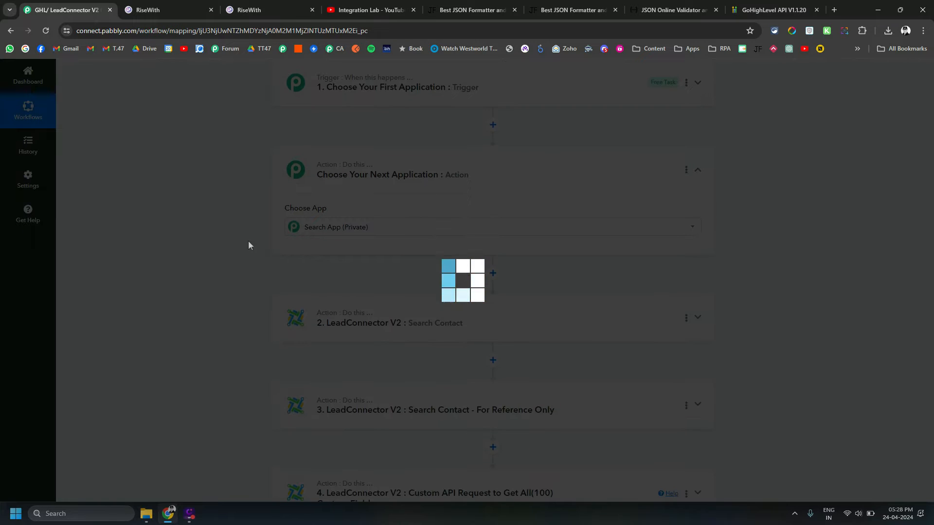
# Add a LeadConnector V1 'Search Contact via Email' action using the HighLevel #1 connection
pyautogui.write('lead')
pyautogui.write('s')
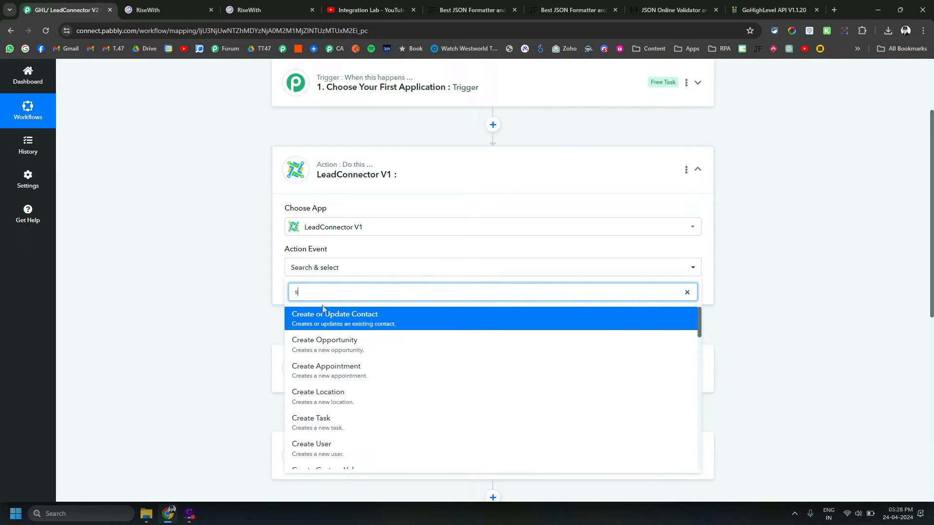
pyautogui.click(335, 314)
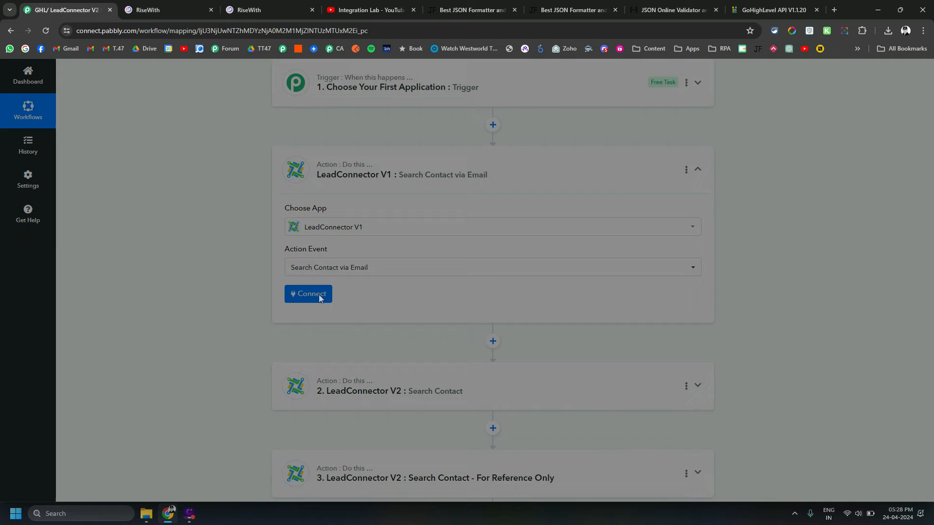
pyautogui.click(308, 294)
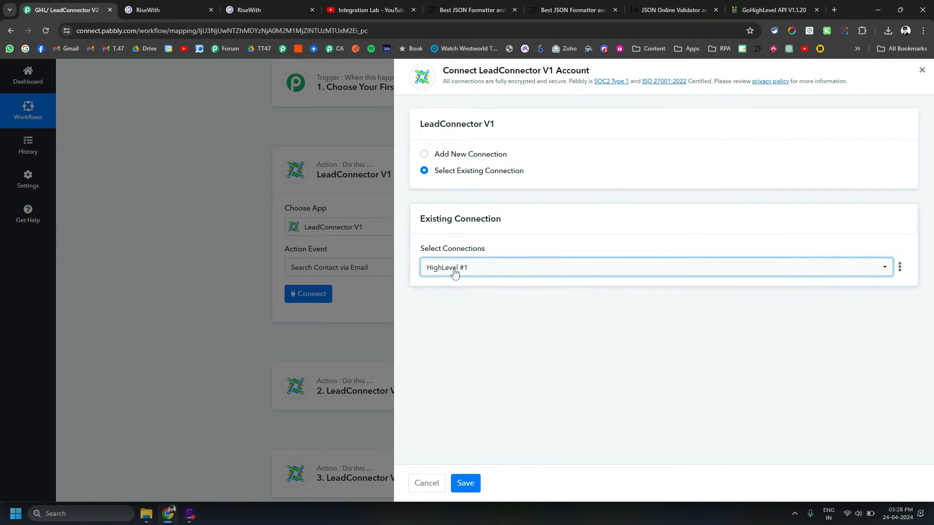
pyautogui.click(466, 483)
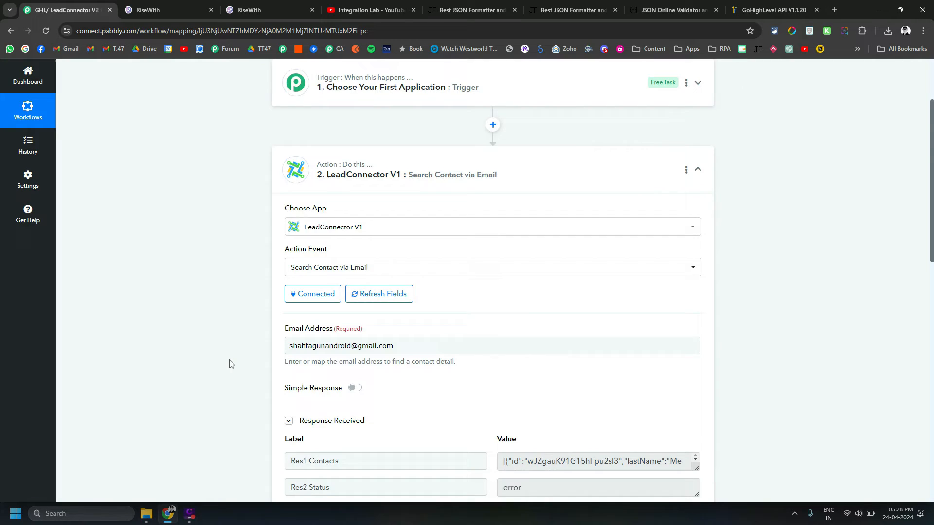
# Scroll the Search Contact via Email response to the 'Custom fields not found' error
pyautogui.scroll(-3)
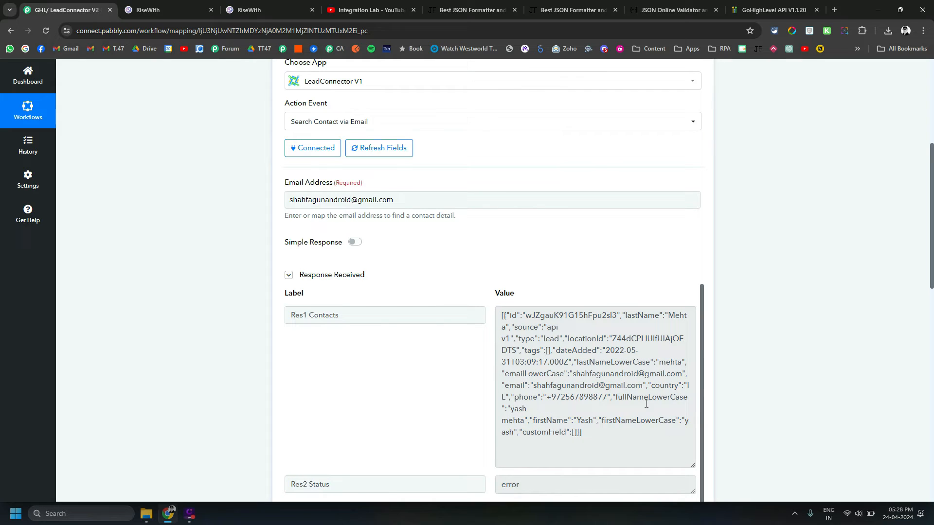
pyautogui.scroll(-3)
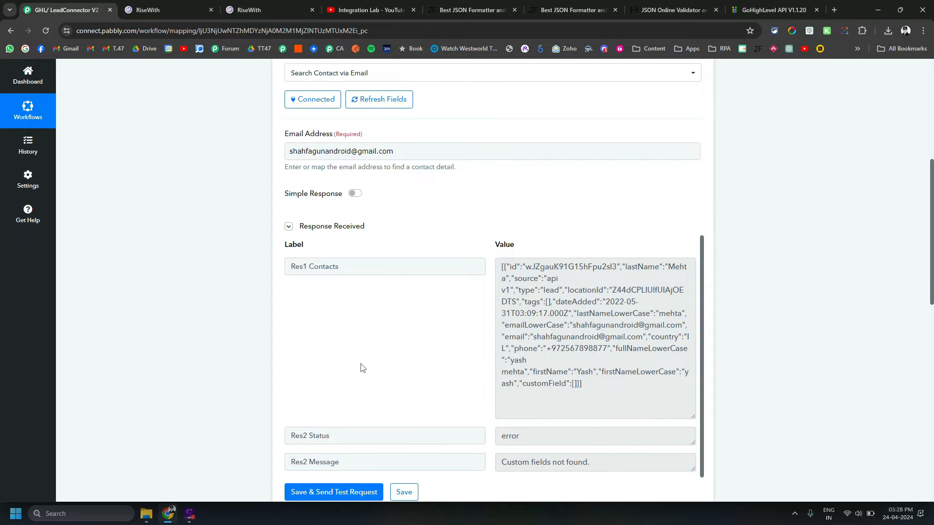
pyautogui.scroll(-3)
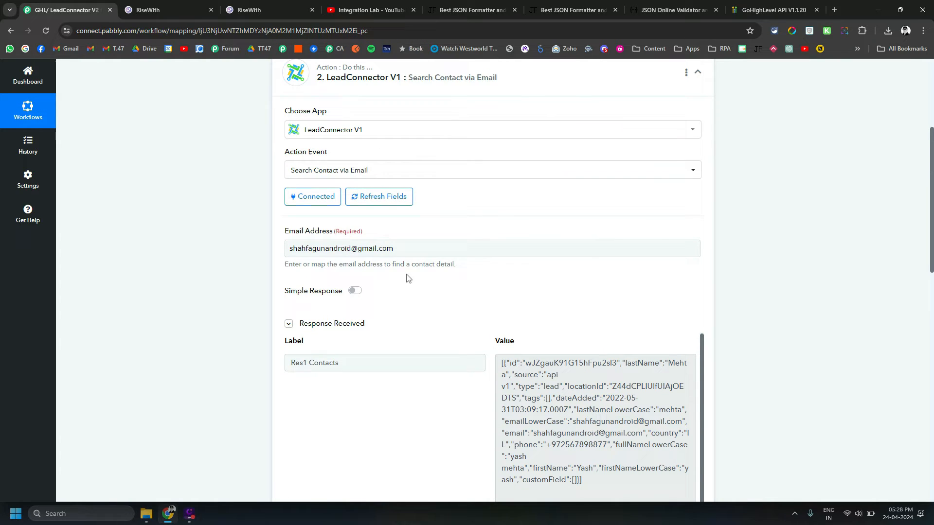
pyautogui.moveTo(276, 160)
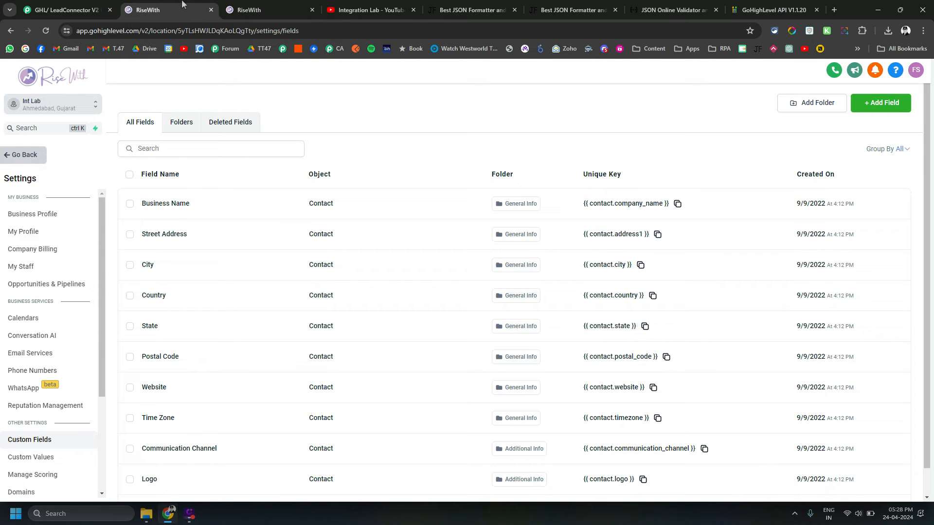
# Open GoHighLevel's Business Profile settings and copy the location API key
pyautogui.scroll(-3)
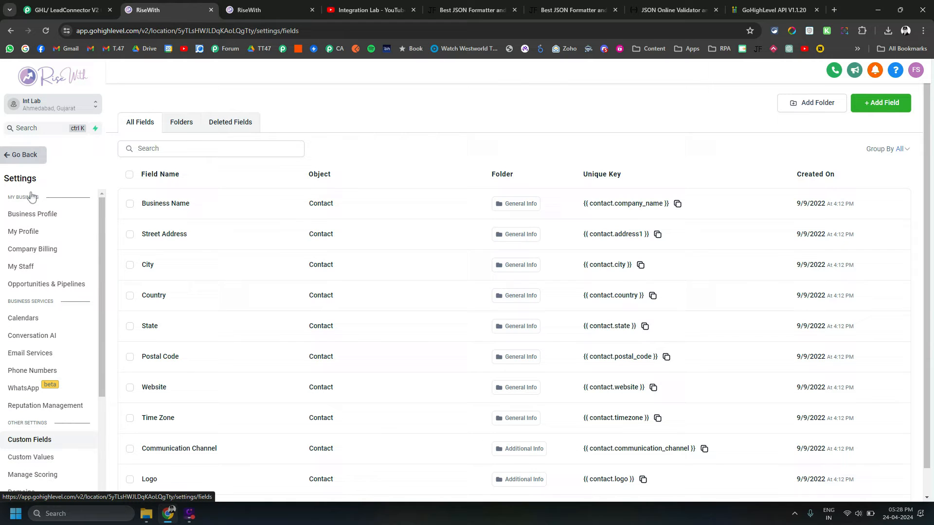
pyautogui.click(32, 214)
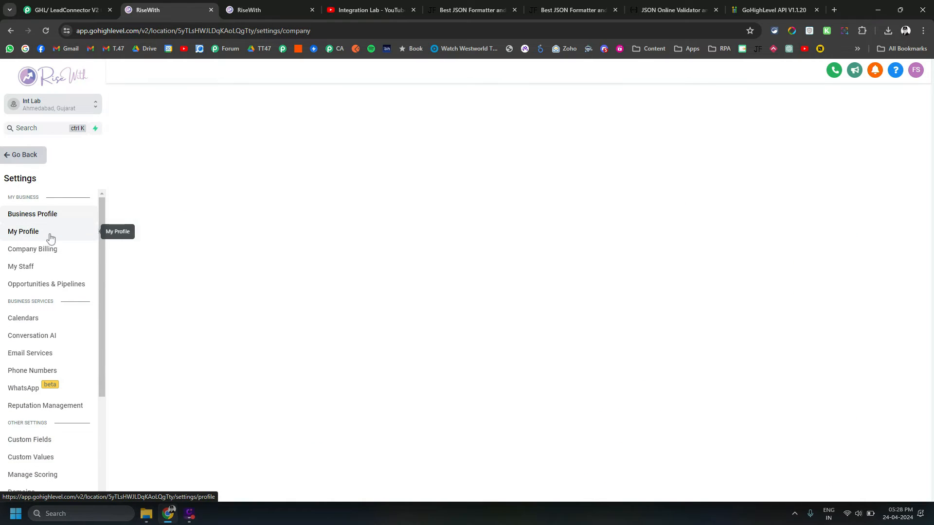
pyautogui.click(32, 213)
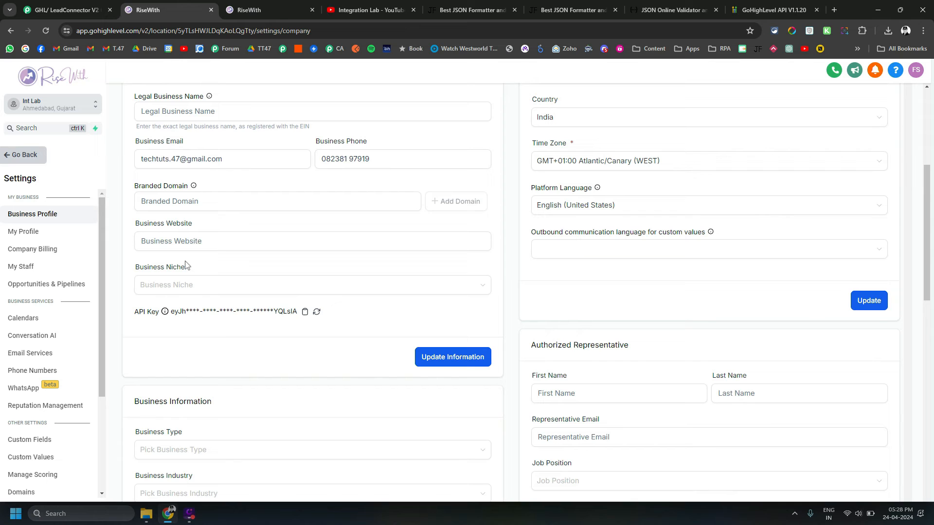
pyautogui.click(305, 311)
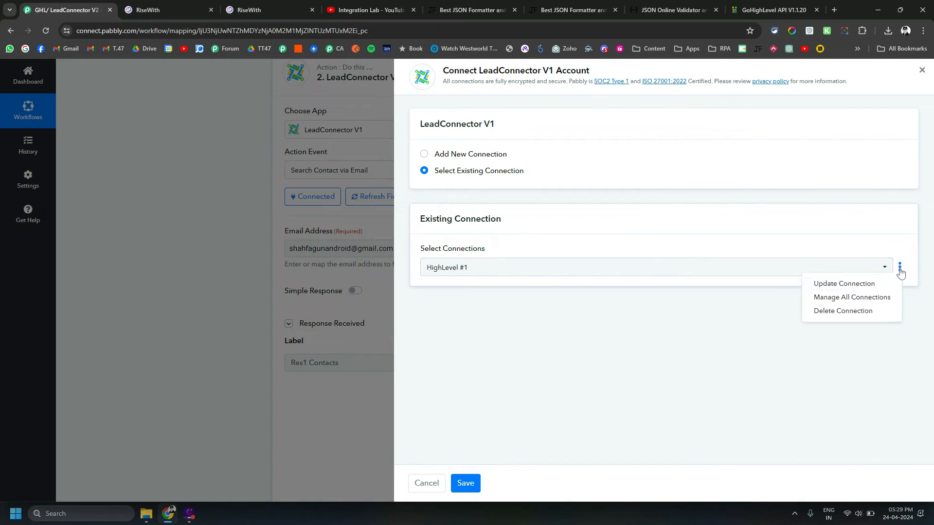
# Update the HighLevel #1 connection data with the pasted location API key
pyautogui.click(844, 284)
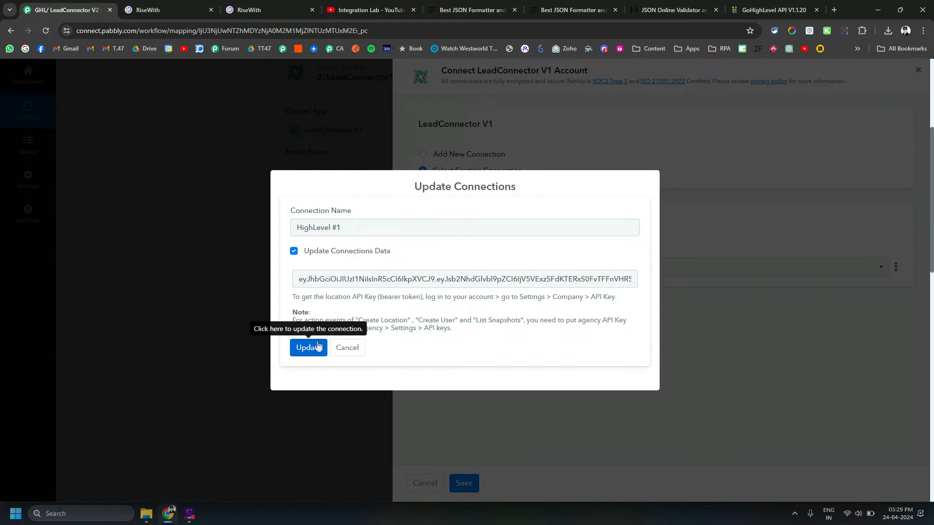
pyautogui.click(308, 348)
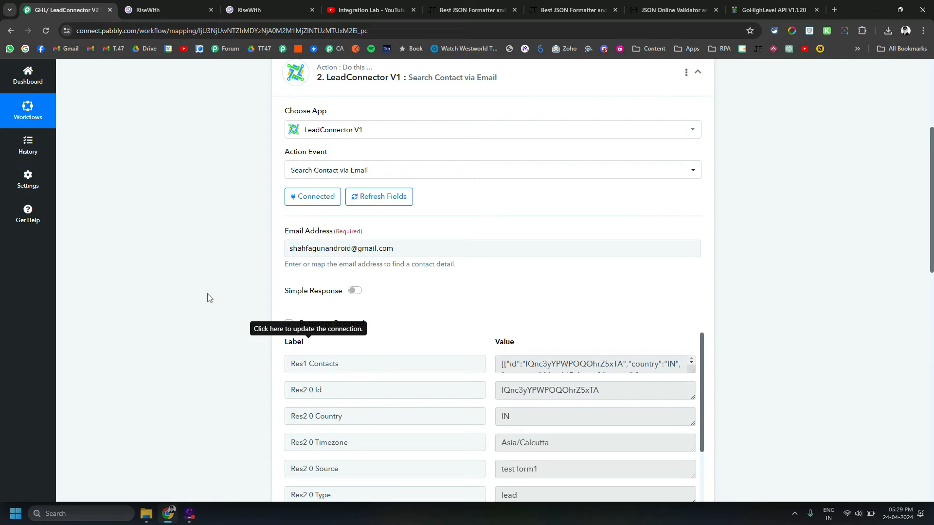
pyautogui.scroll(-3)
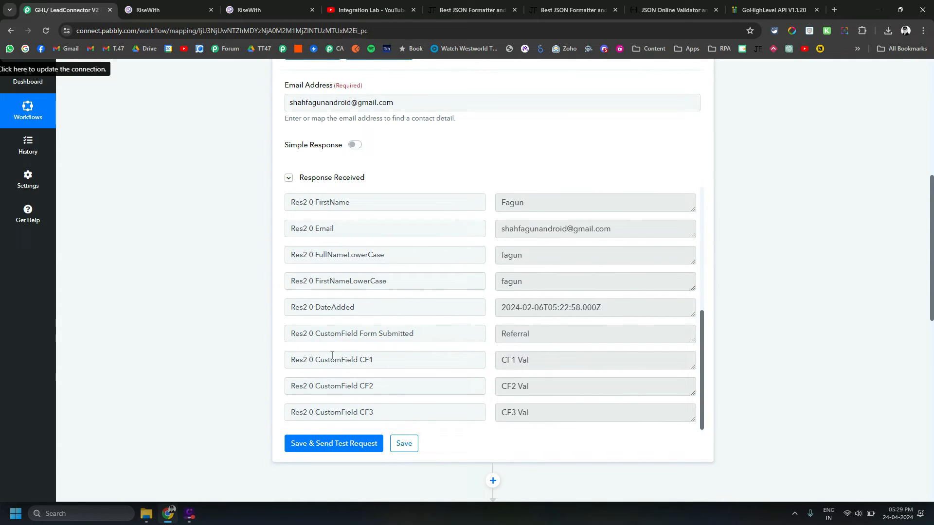
pyautogui.doubleClick(342, 359)
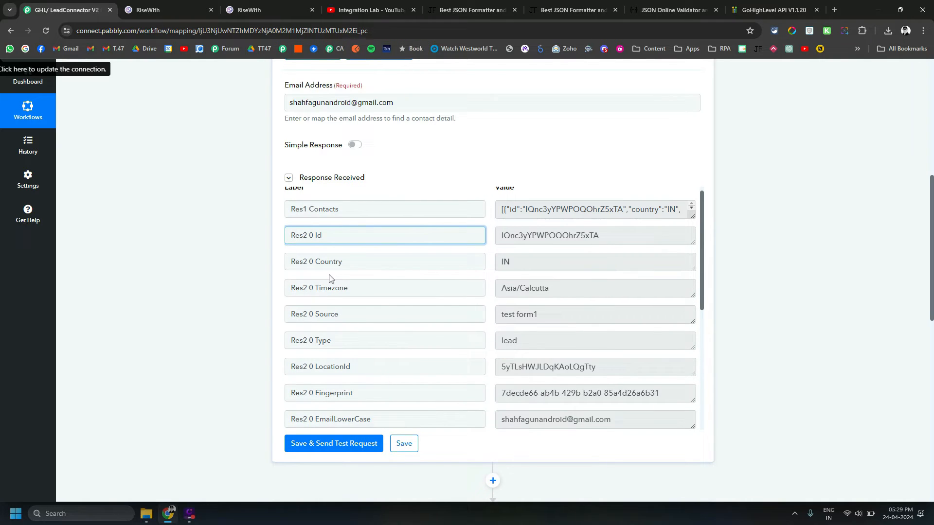
pyautogui.scroll(-3)
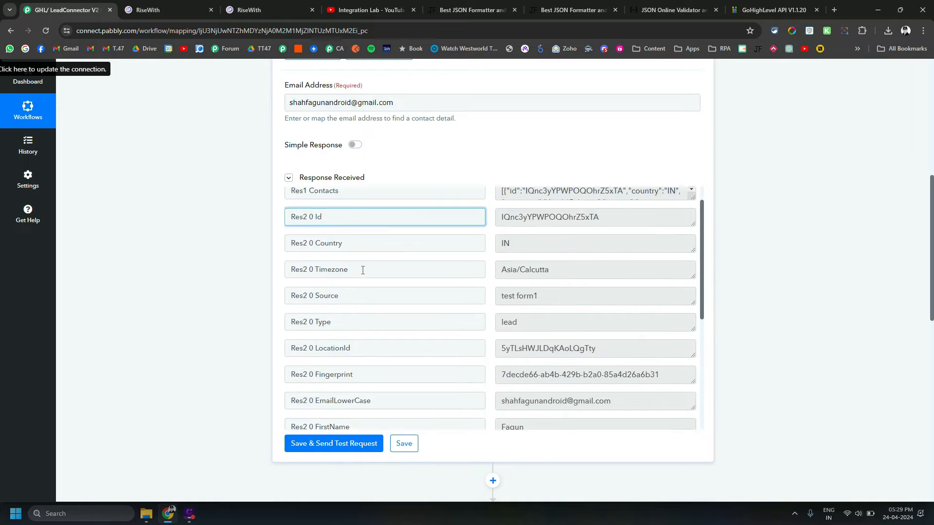
pyautogui.scroll(-3)
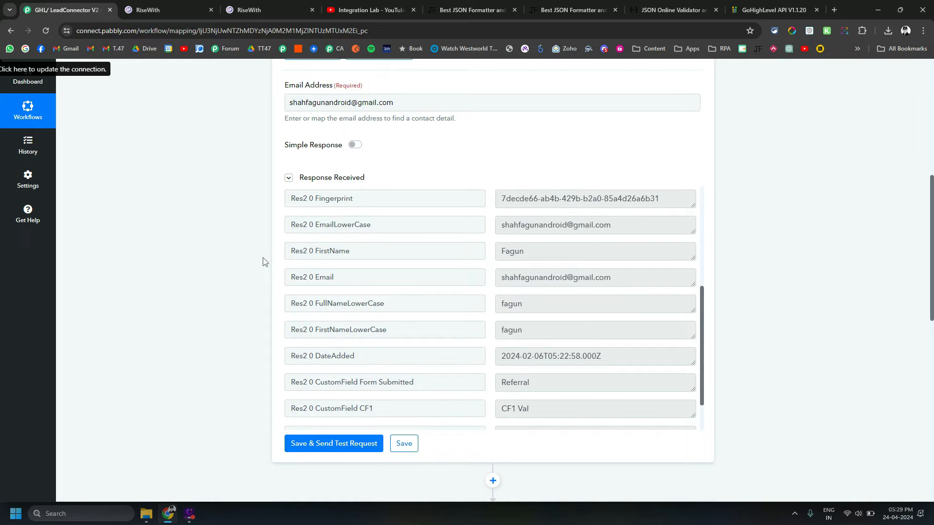
pyautogui.moveTo(277, 286)
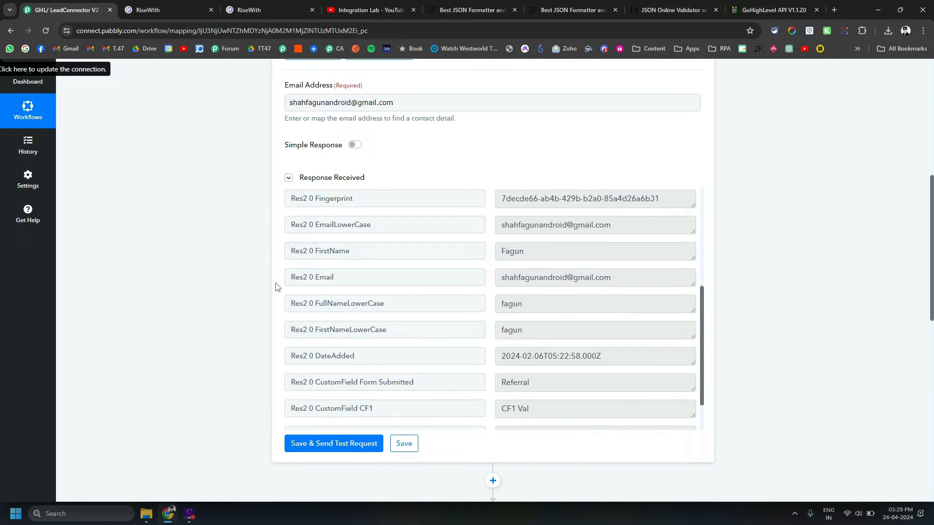
pyautogui.scroll(-3)
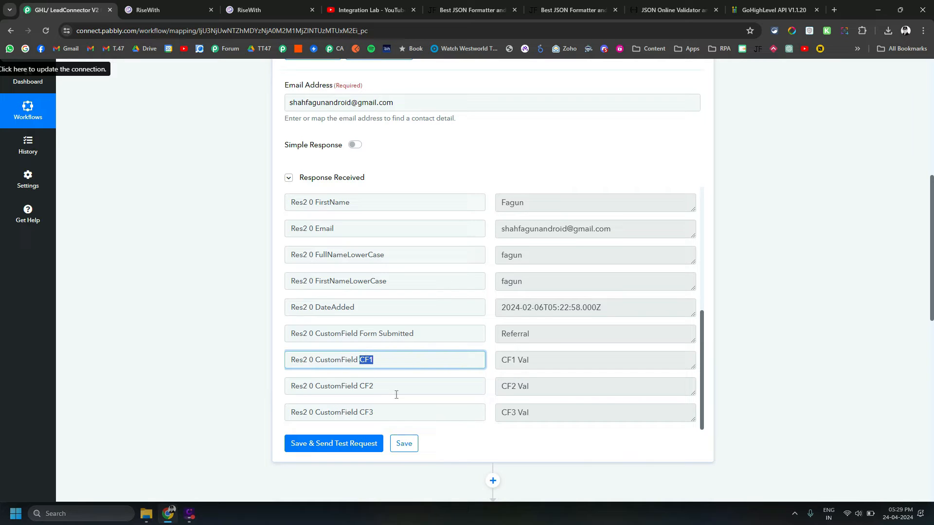
pyautogui.click(252, 10)
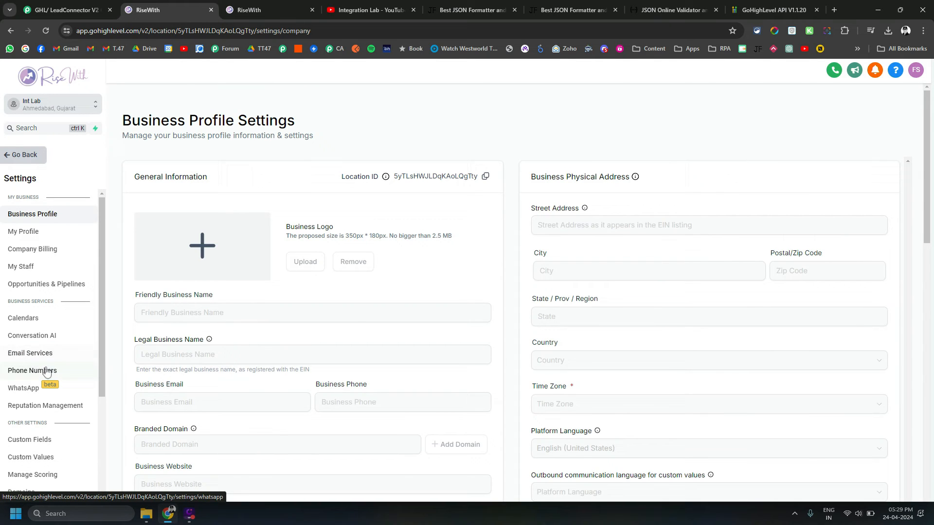
# Search GoHighLevel's custom fields for 'cf1' to confirm it exists, then return to Pabbly
pyautogui.click(29, 439)
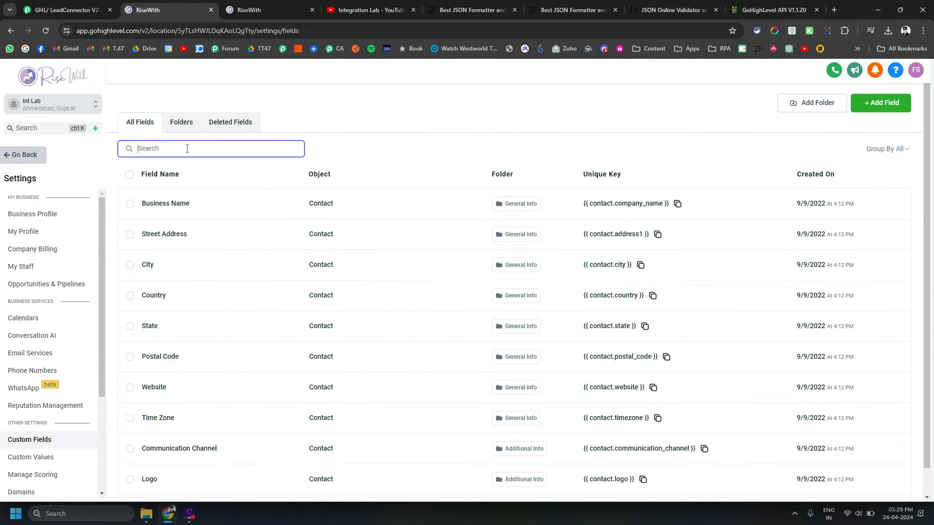
pyautogui.write('cf1')
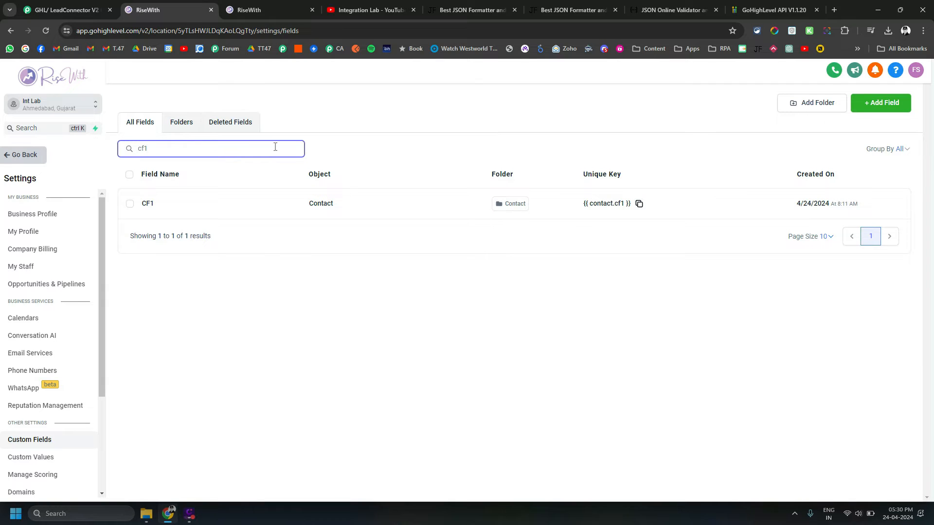
pyautogui.click(64, 10)
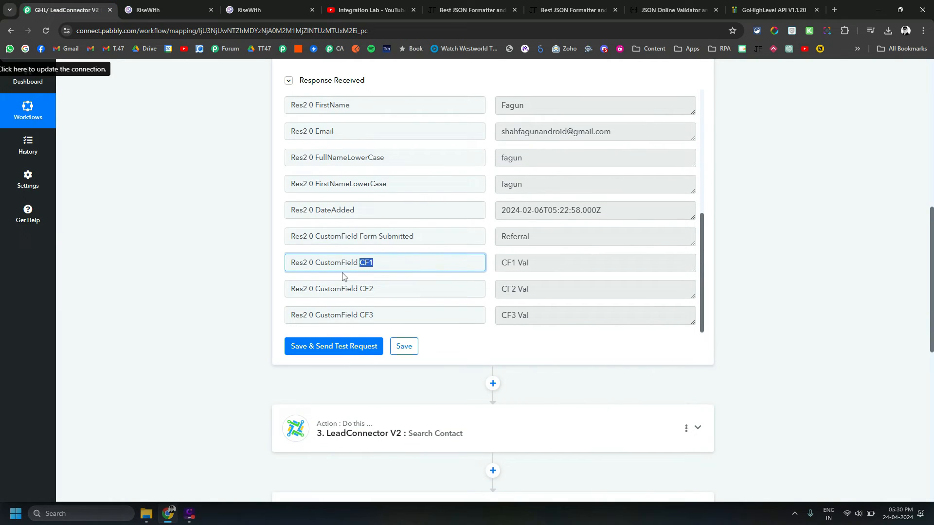
pyautogui.moveTo(383, 265)
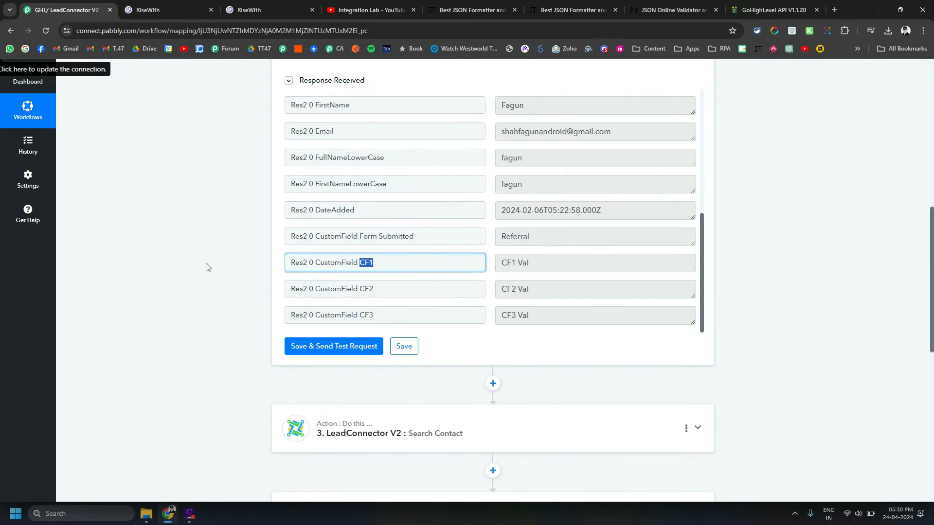
pyautogui.scroll(-3)
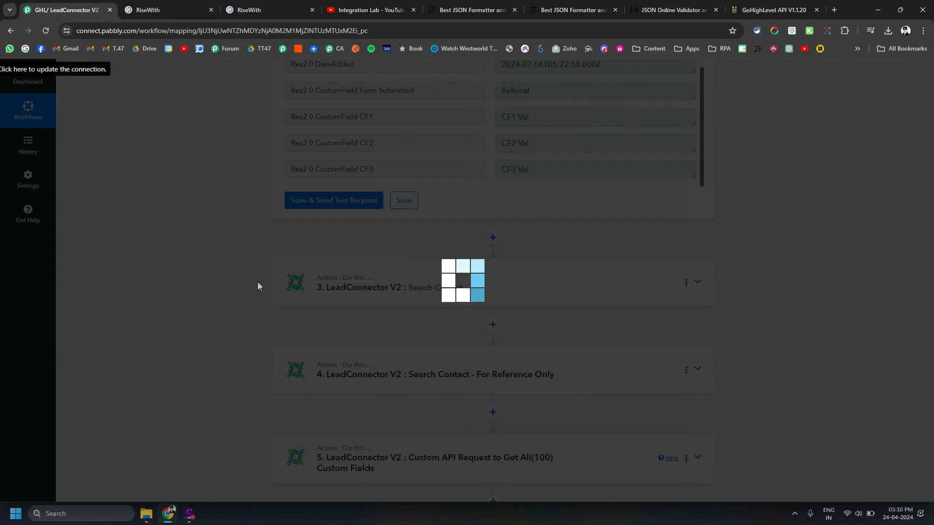
pyautogui.click(386, 287)
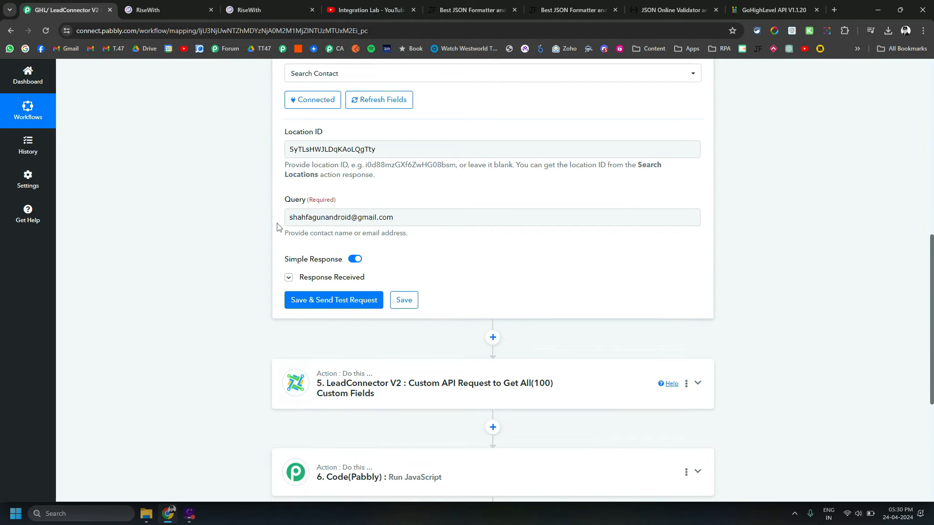
pyautogui.click(288, 277)
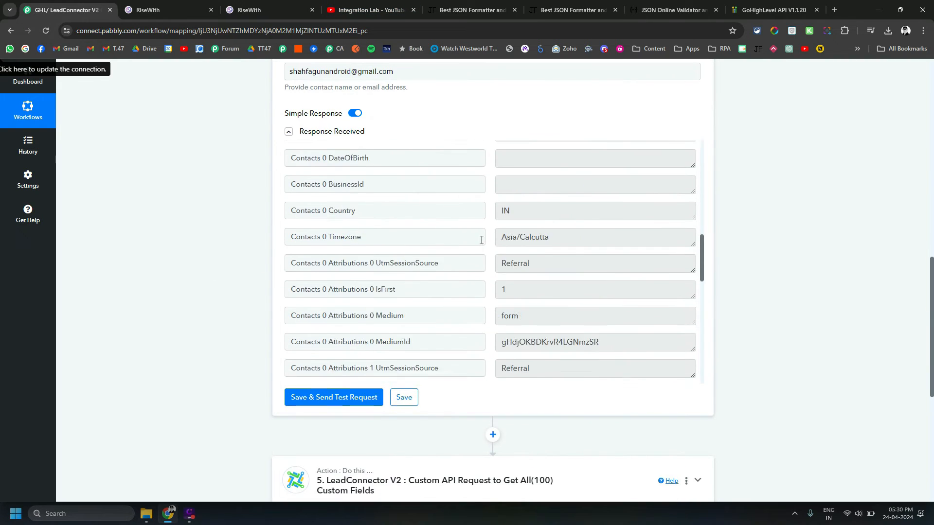
pyautogui.scroll(-3)
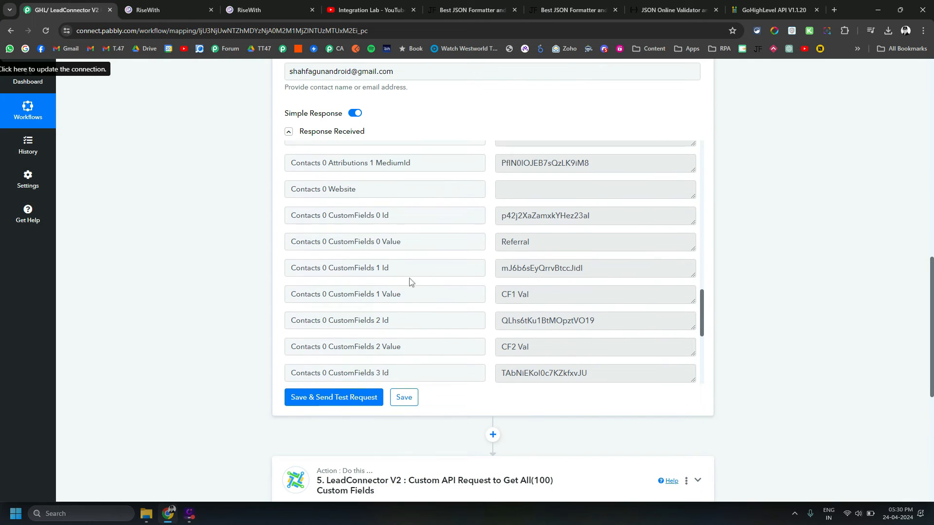
pyautogui.doubleClick(361, 215)
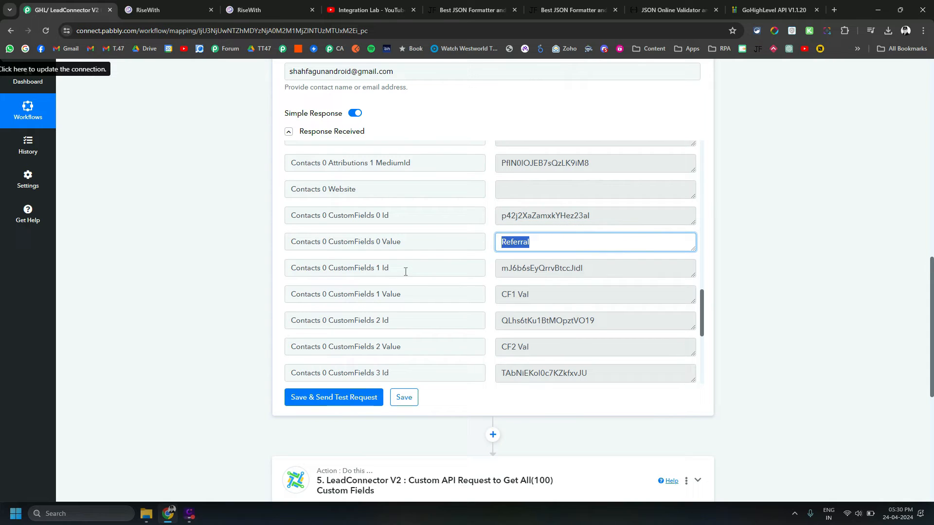
pyautogui.click(595, 268)
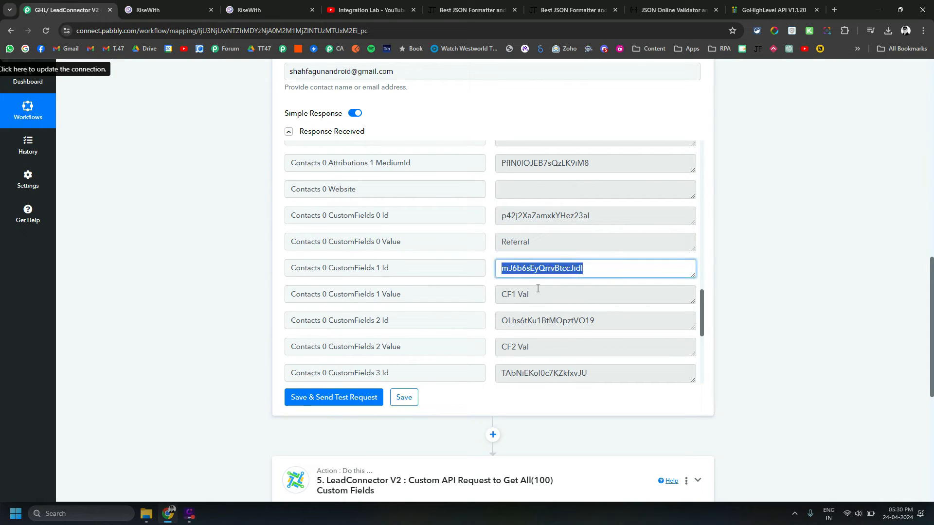
pyautogui.click(595, 295)
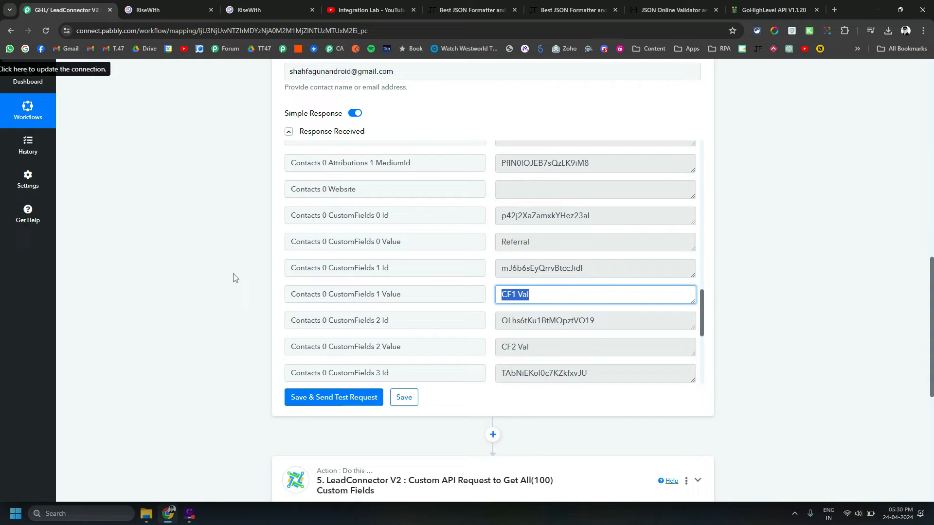
pyautogui.moveTo(610, 230)
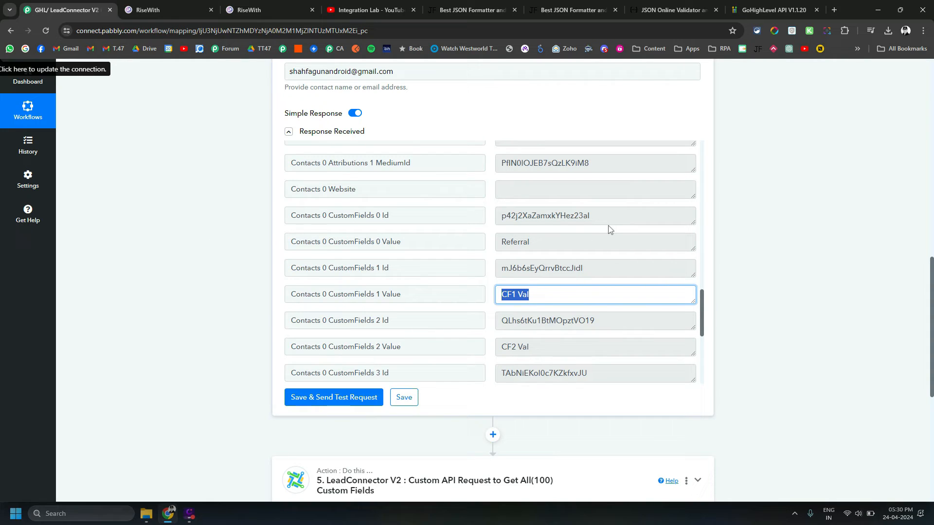
pyautogui.click(595, 216)
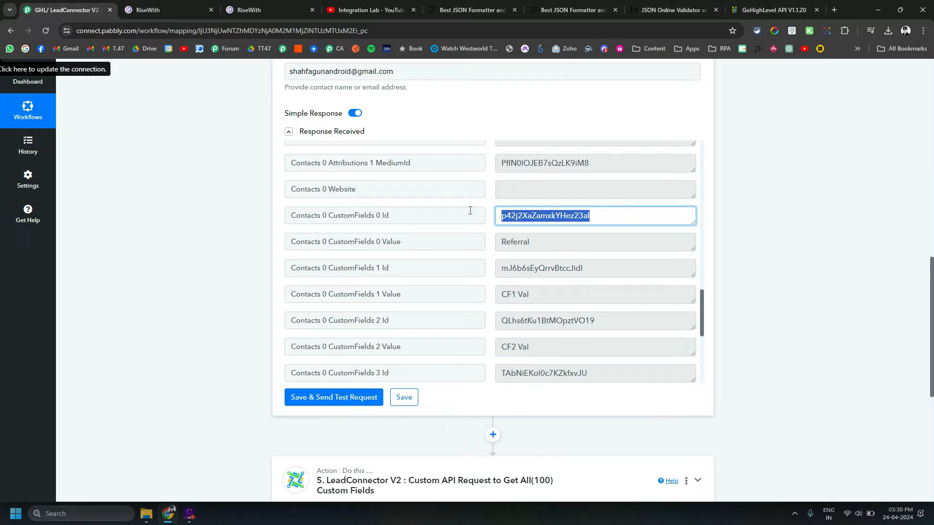
pyautogui.click(149, 9)
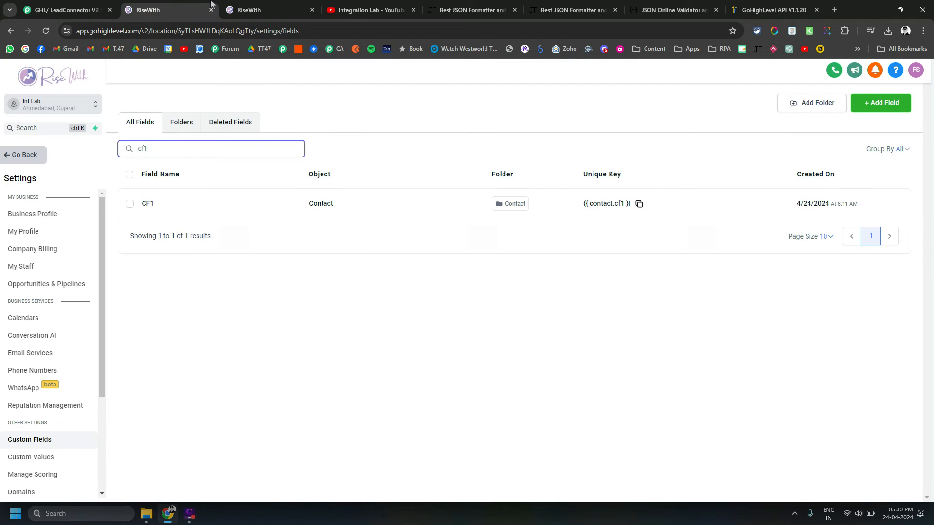
pyautogui.moveTo(141, 209)
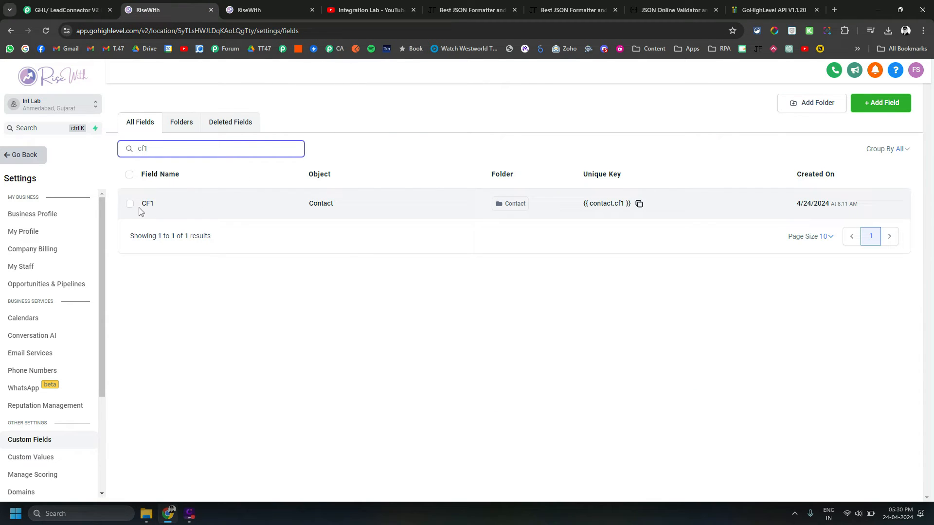
pyautogui.click(130, 204)
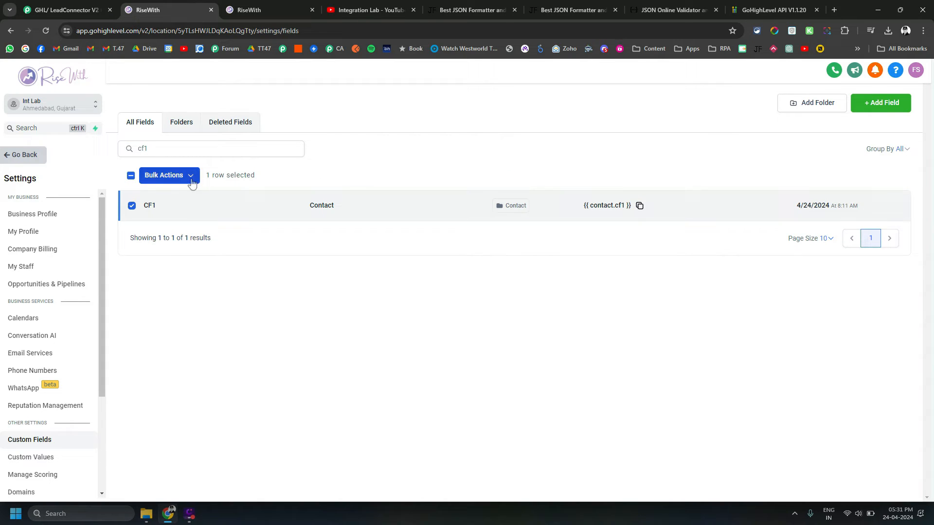
pyautogui.click(169, 175)
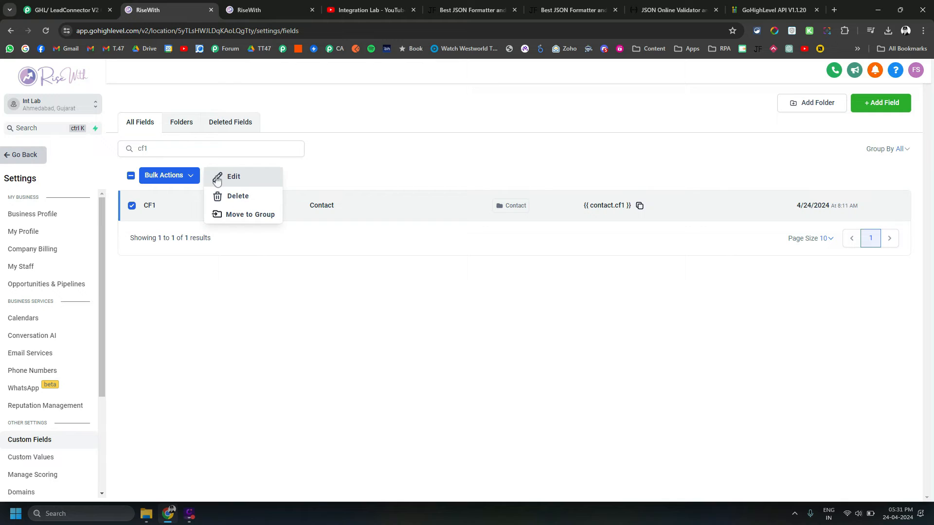
pyautogui.click(233, 177)
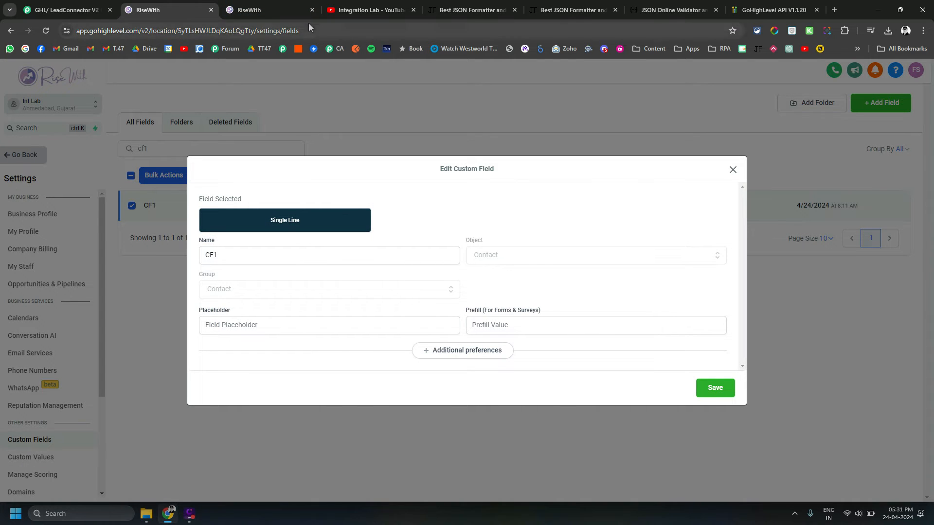
pyautogui.click(732, 169)
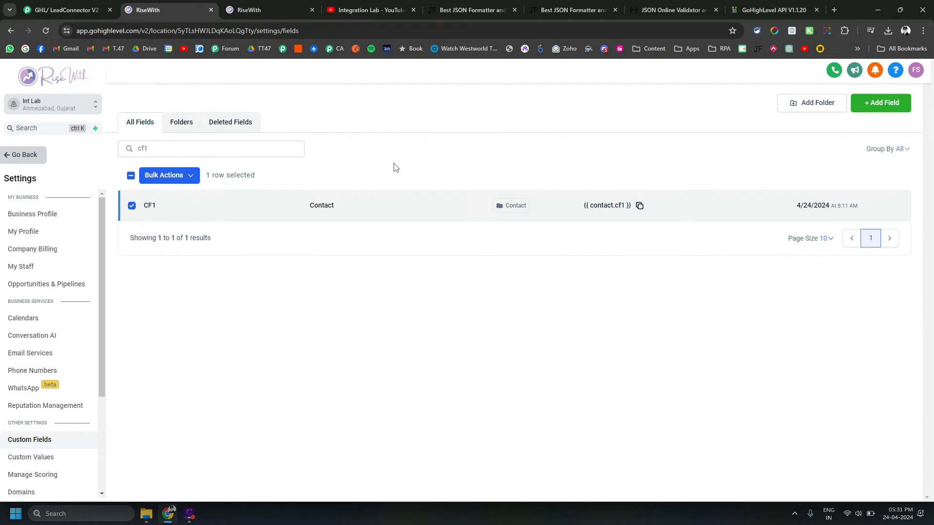
pyautogui.click(64, 9)
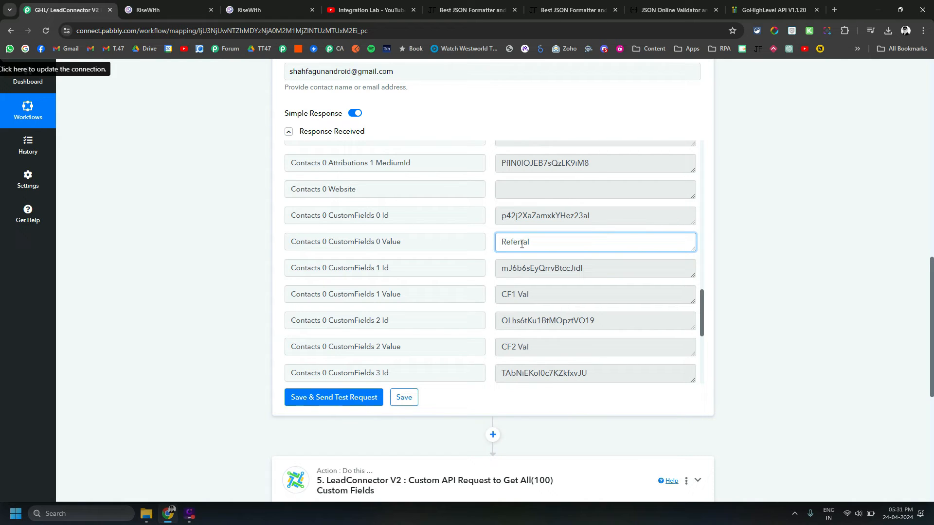
# Scroll through step 3 Search Contact's response and select the raw Contacts JSON value
pyautogui.scroll(-3)
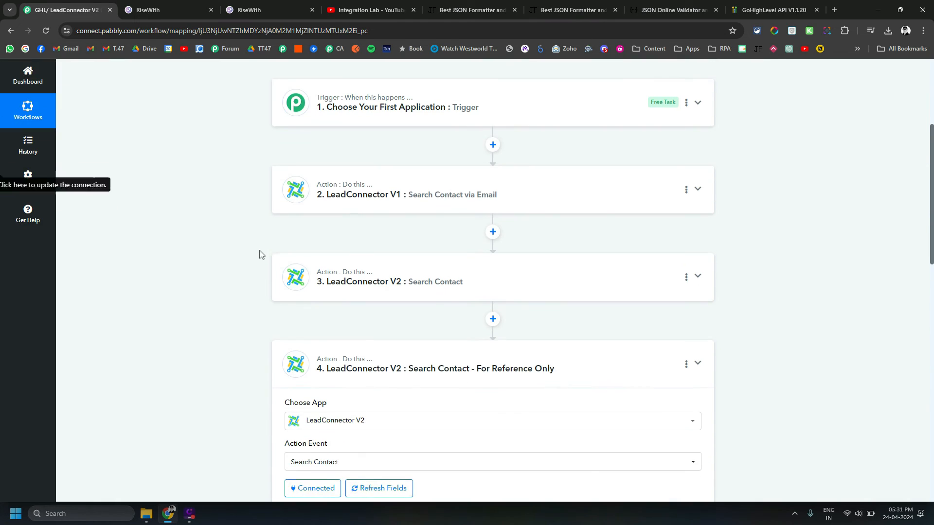
pyautogui.scroll(-3)
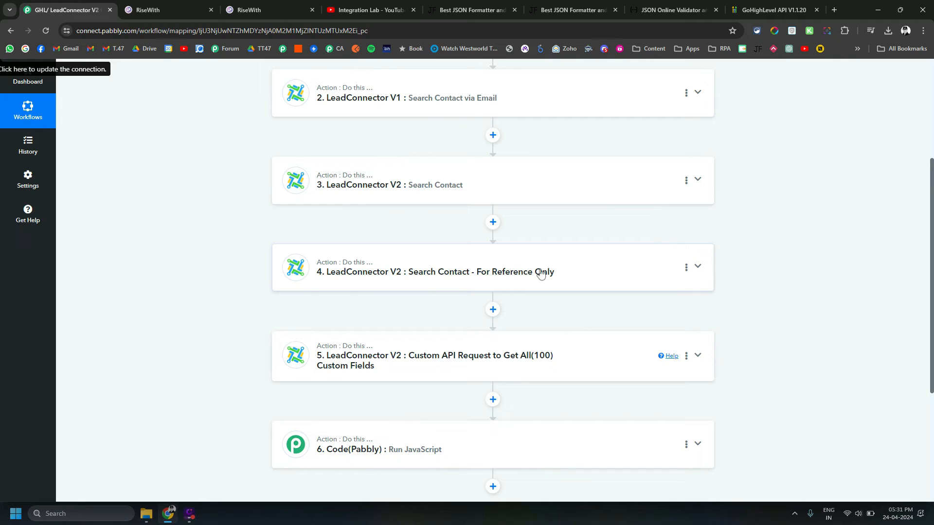
pyautogui.moveTo(460, 271)
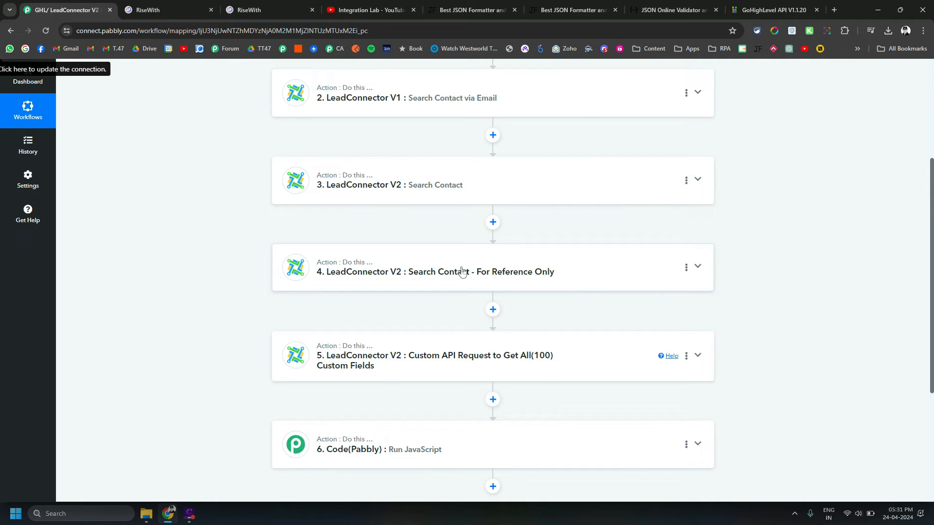
pyautogui.scroll(3)
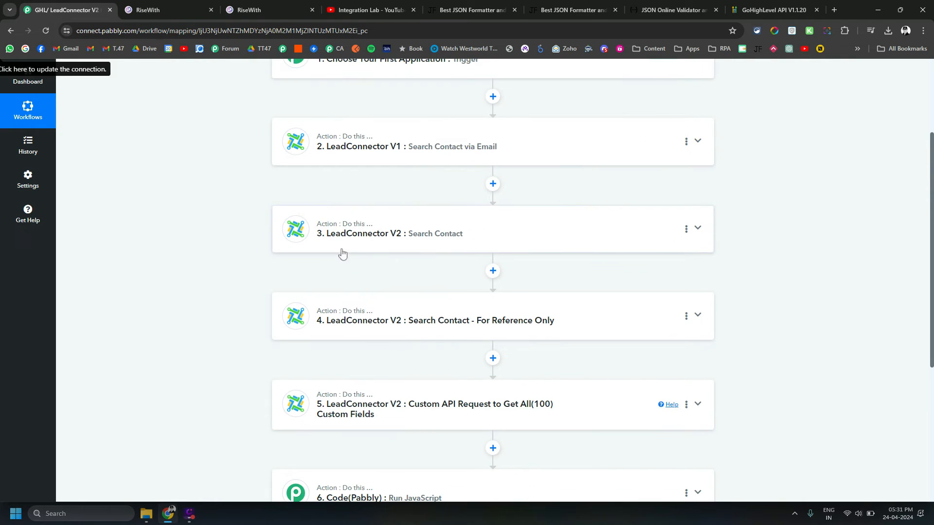
pyautogui.moveTo(350, 224)
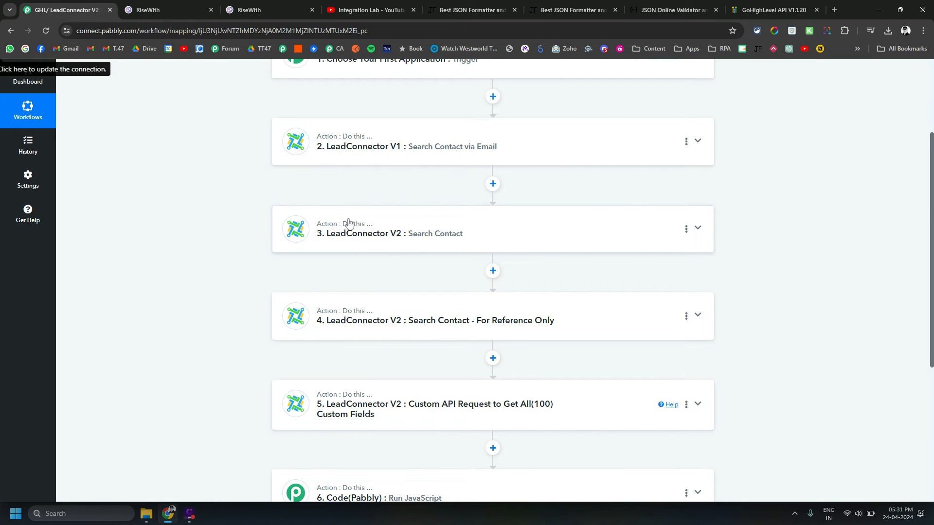
pyautogui.scroll(-3)
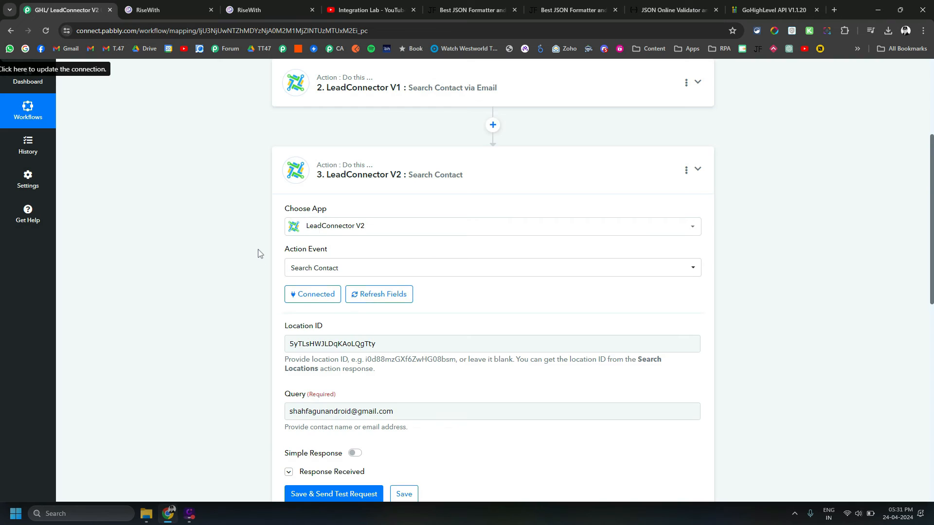
pyautogui.scroll(-3)
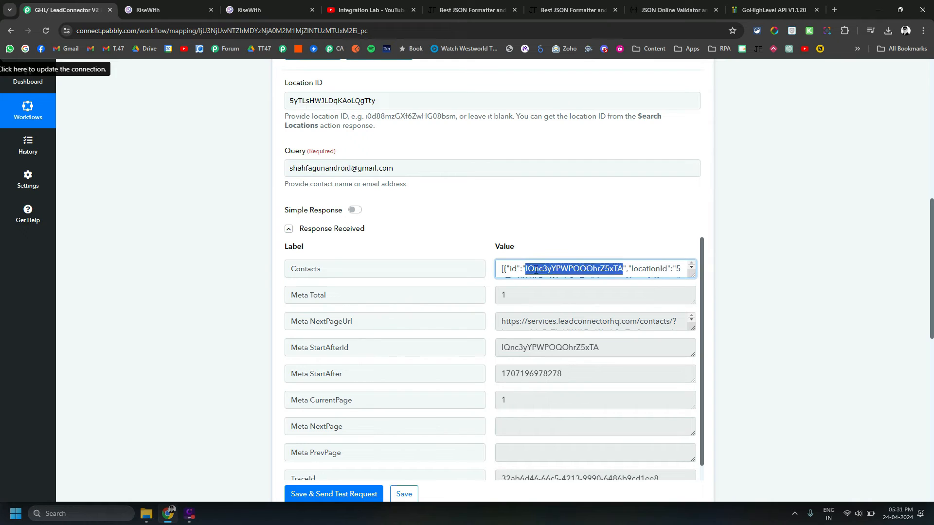
pyautogui.click(470, 10)
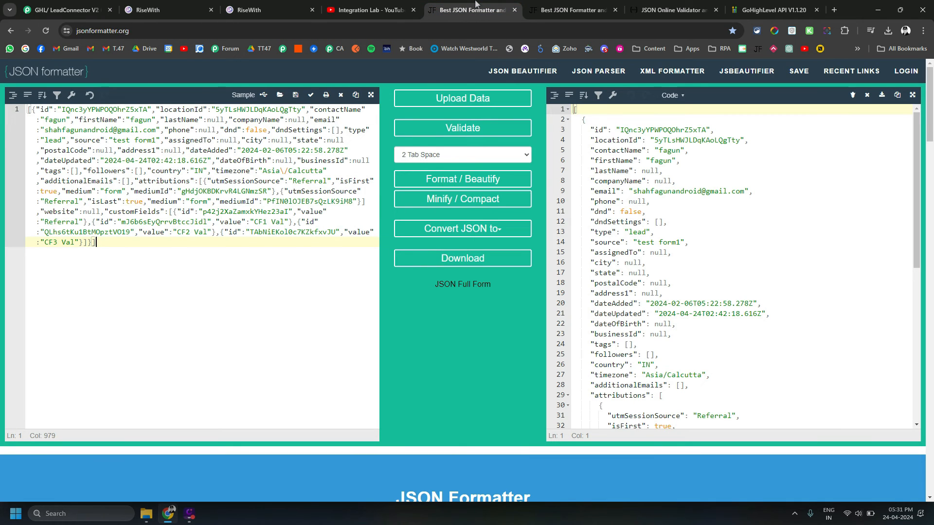
pyautogui.moveTo(180, 160)
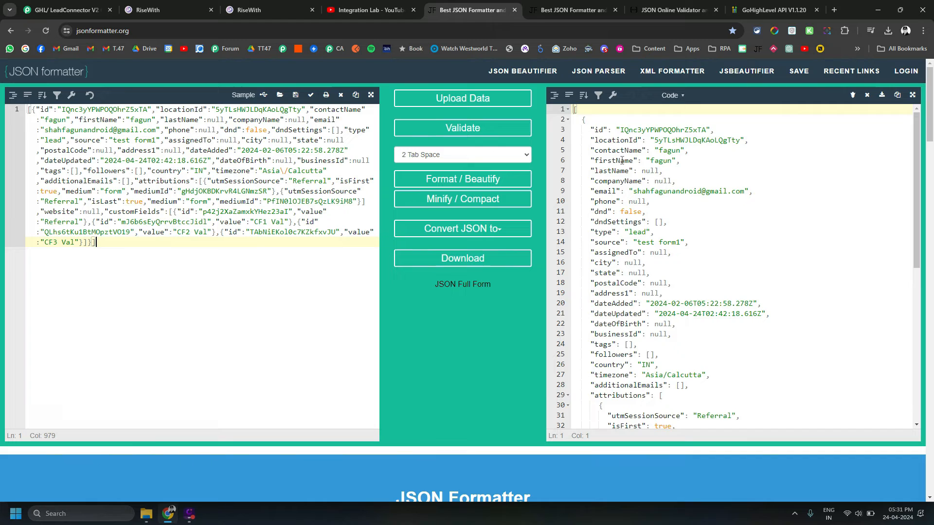
# Scroll the beautified JSON to the customFields array, then return to Pabbly Connect
pyautogui.scroll(-3)
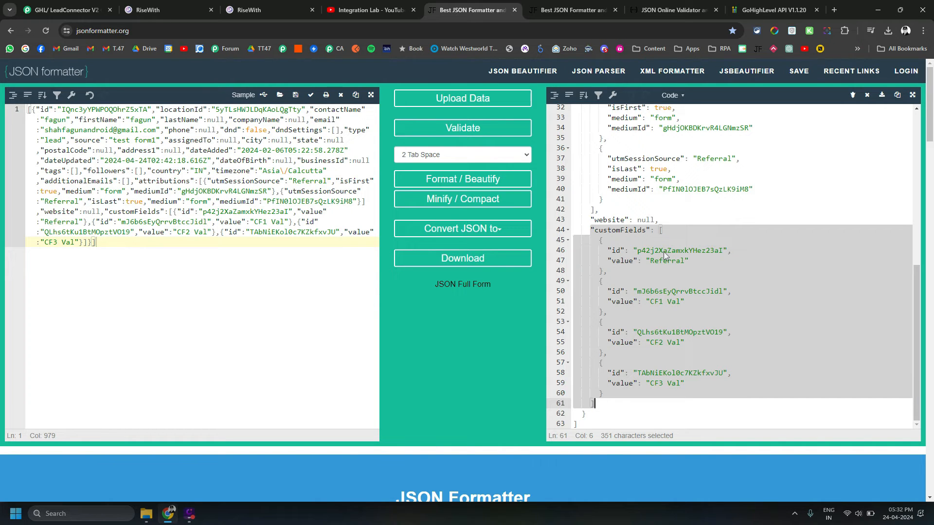
pyautogui.moveTo(665, 261)
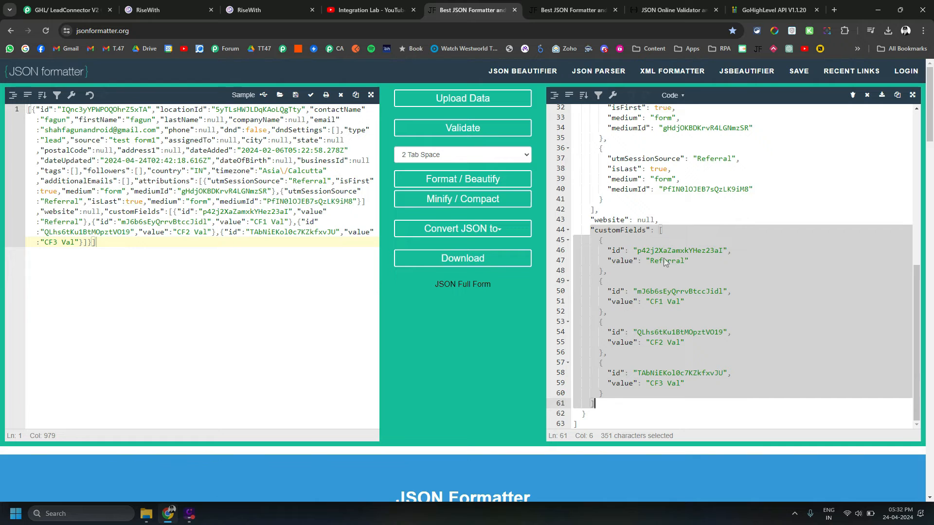
pyautogui.click(568, 10)
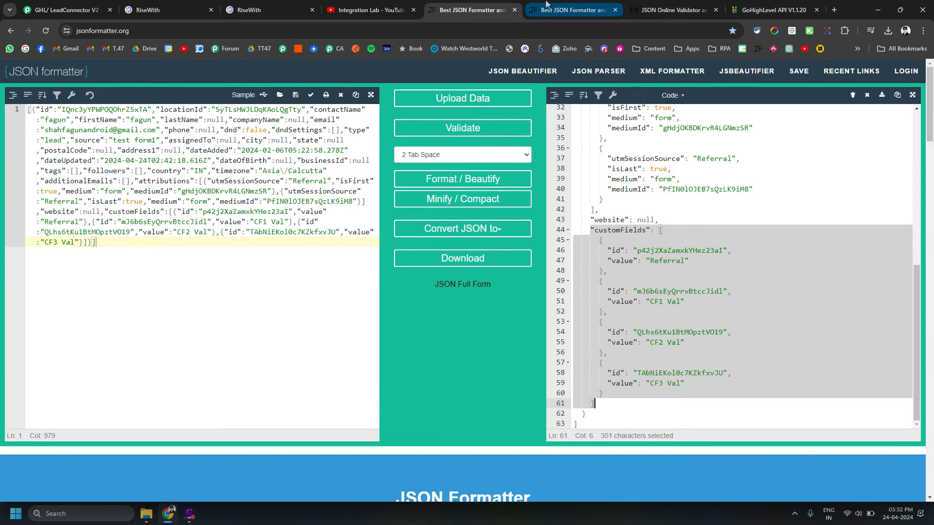
pyautogui.click(63, 9)
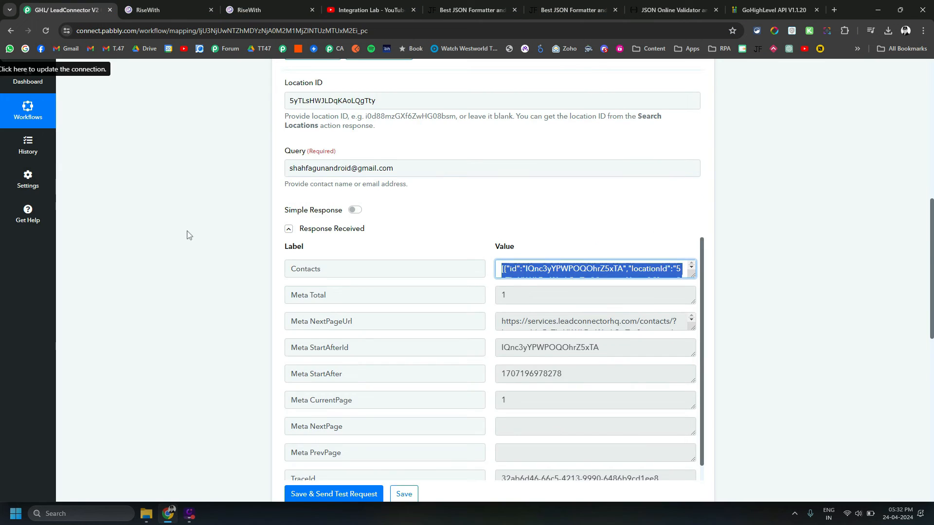
# Review step 5's customFields request and response, cross-checking the CF1 field in GoHighLevel
pyautogui.scroll(-3)
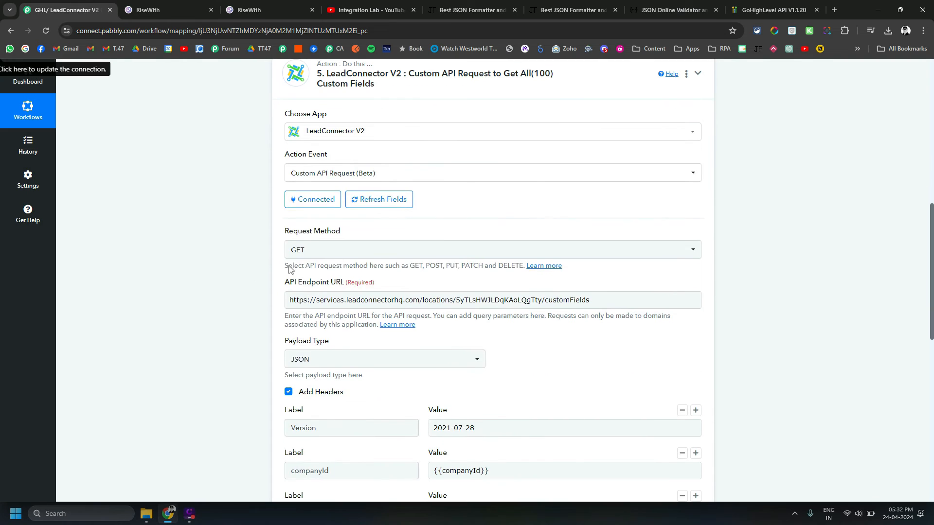
pyautogui.scroll(-3)
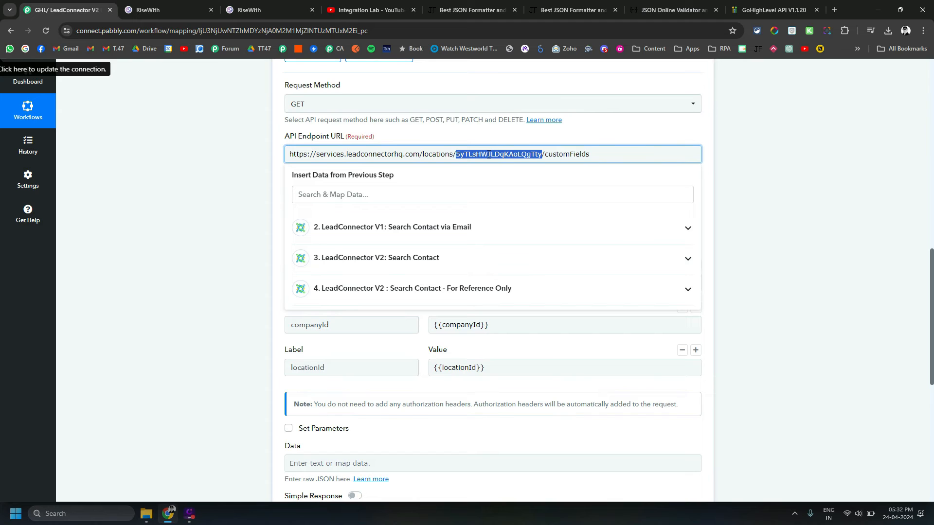
pyautogui.click(153, 9)
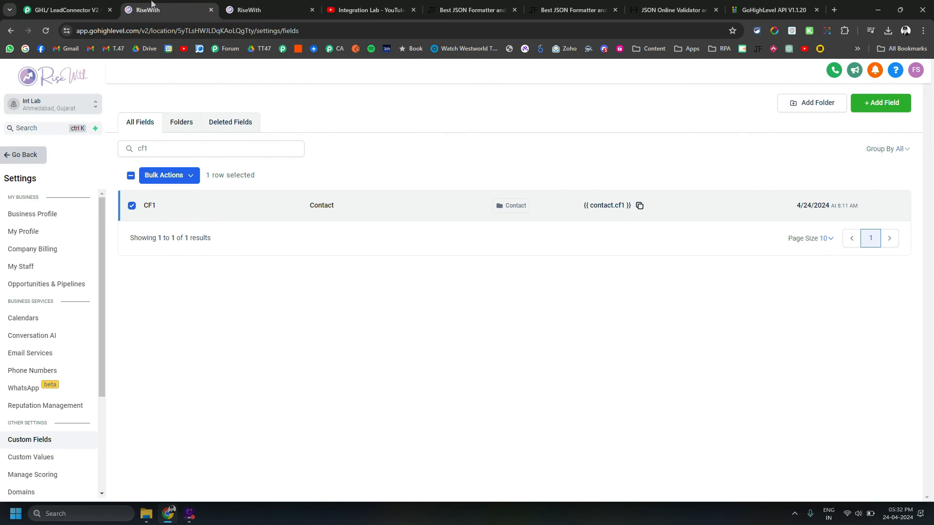
pyautogui.click(63, 10)
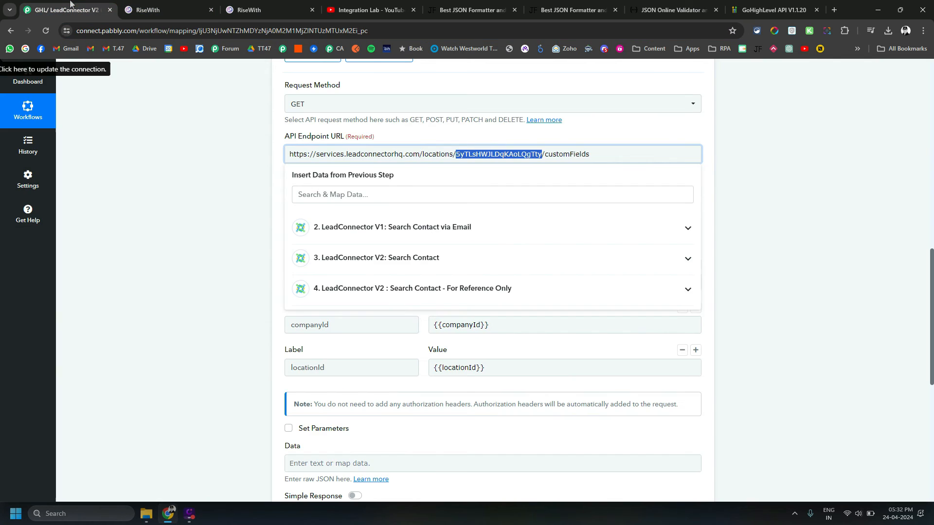
pyautogui.scroll(-3)
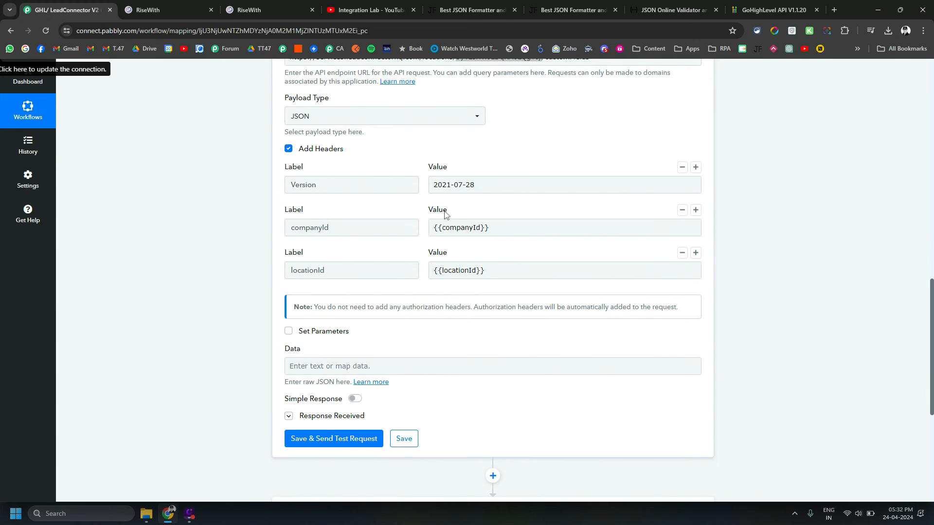
pyautogui.moveTo(419, 263)
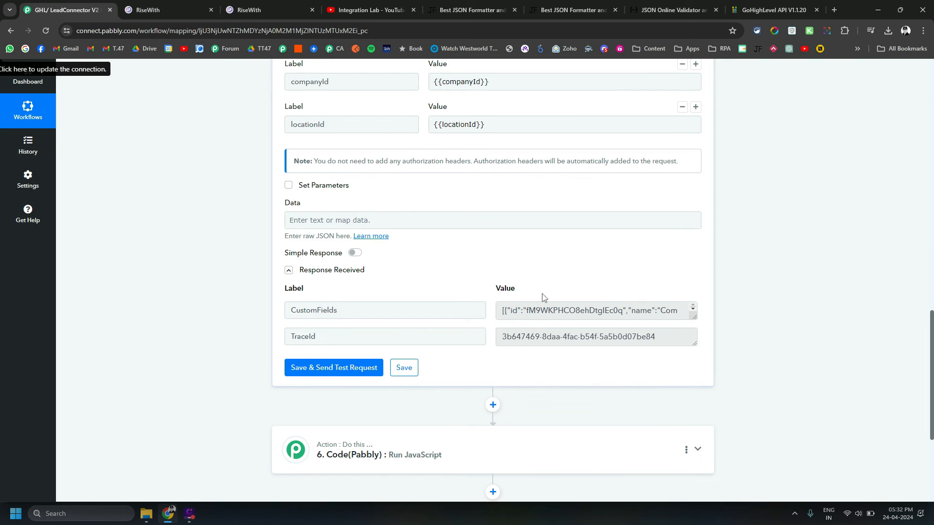
pyautogui.click(572, 11)
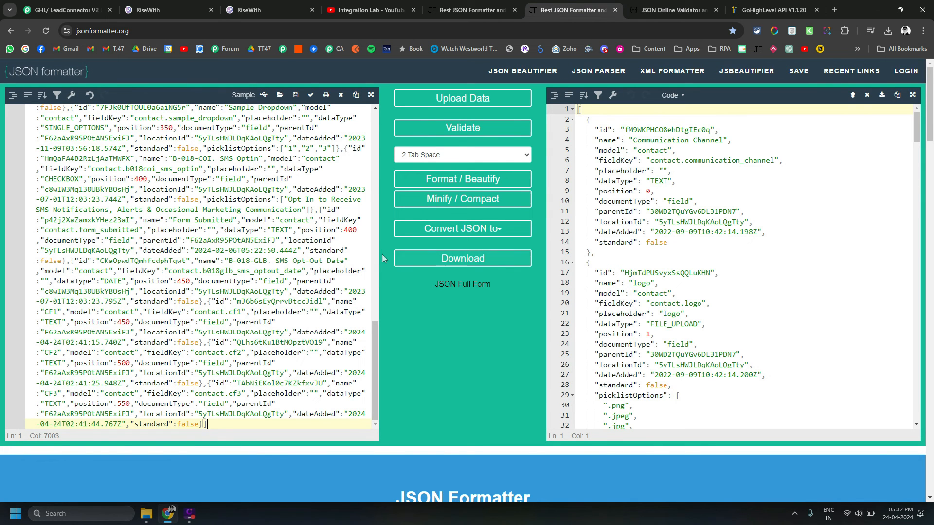
# Match custom field ids, including Referral's, between the contact record and custom fields list
pyautogui.doubleClick(666, 130)
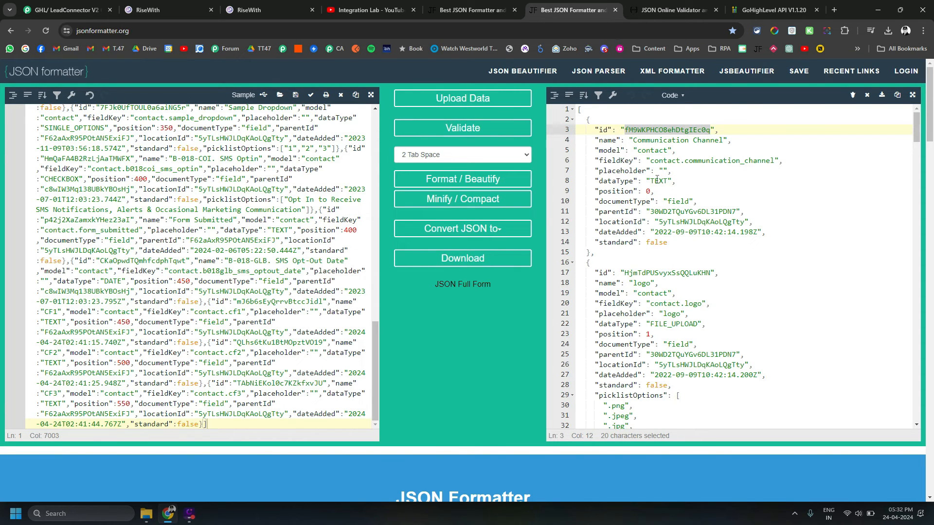
pyautogui.click(643, 140)
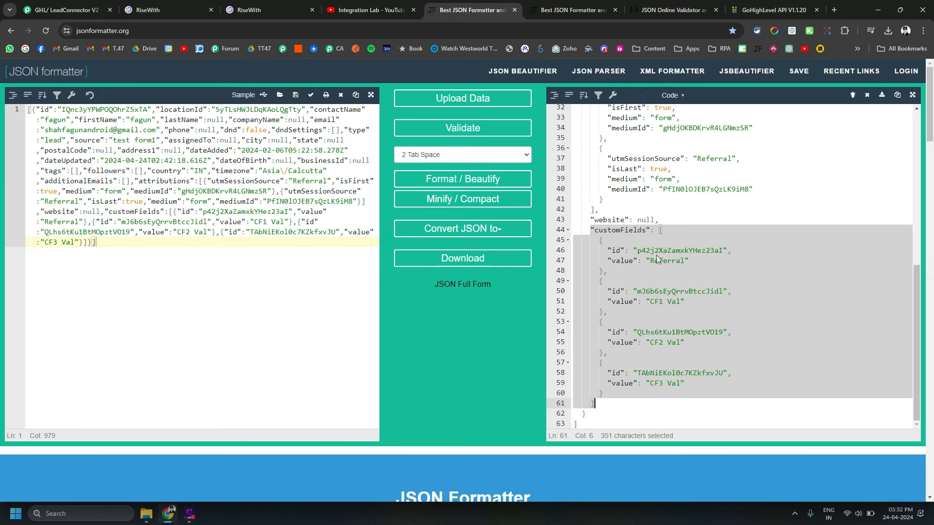
pyautogui.moveTo(655, 250)
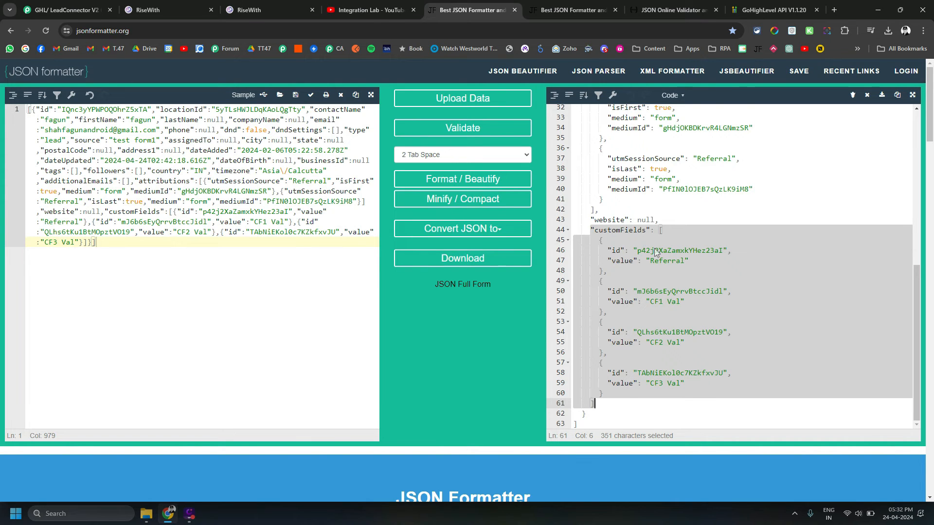
pyautogui.click(654, 250)
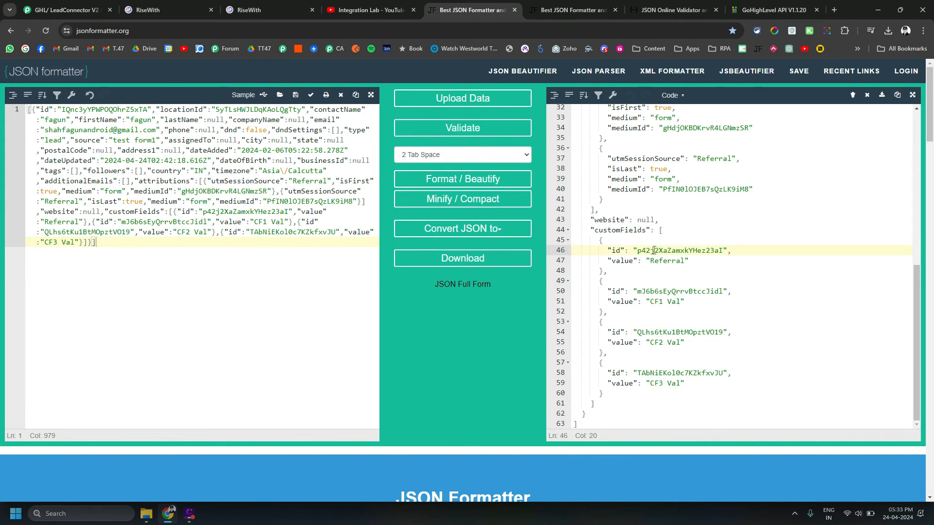
pyautogui.click(573, 9)
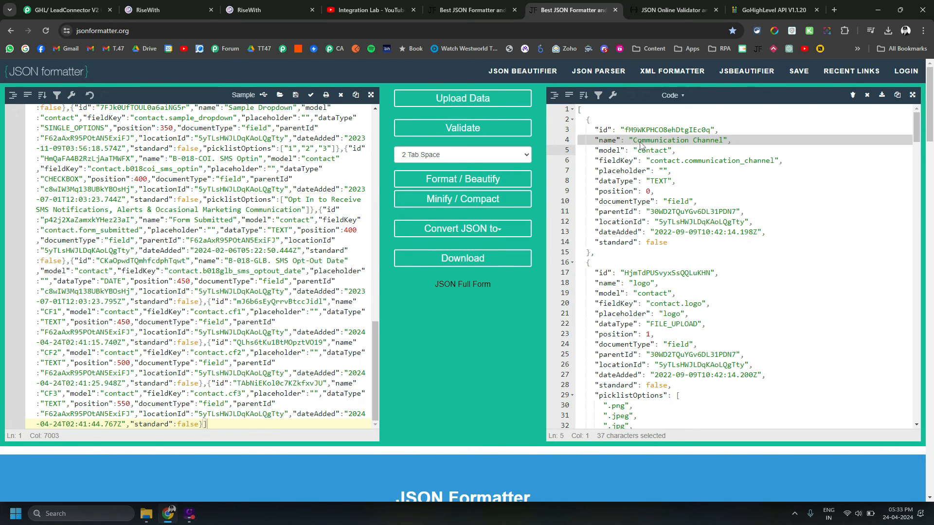
pyautogui.click(667, 10)
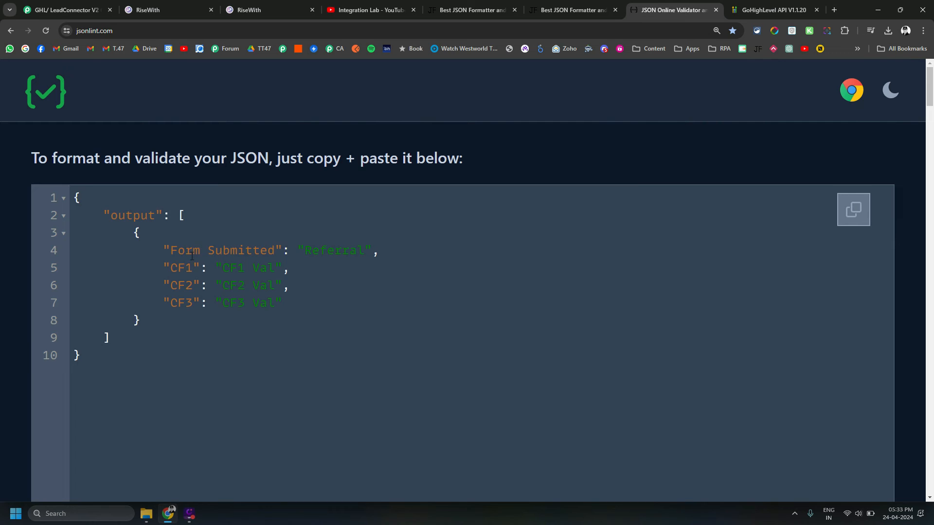
# Inspect the Form Submitted key in JSONLint's output, then return to the Pabbly workflow
pyautogui.click(214, 250)
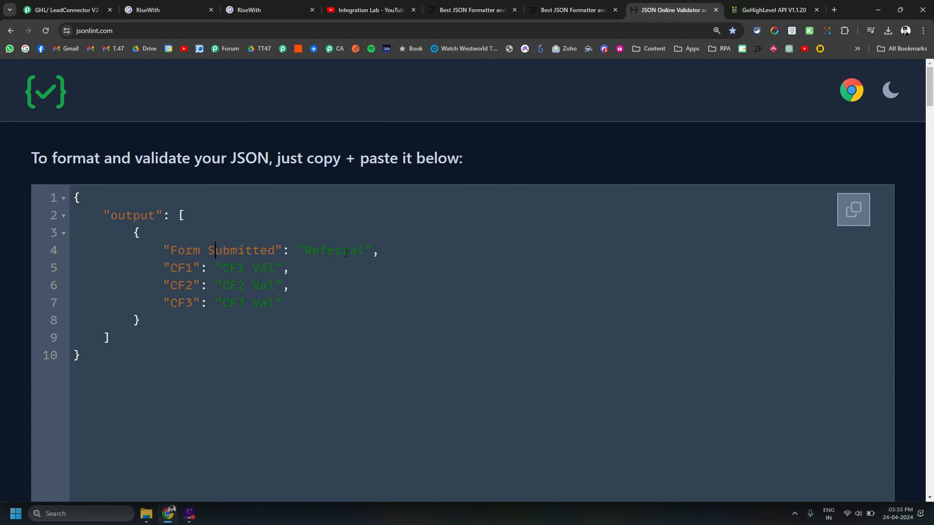
pyautogui.click(63, 10)
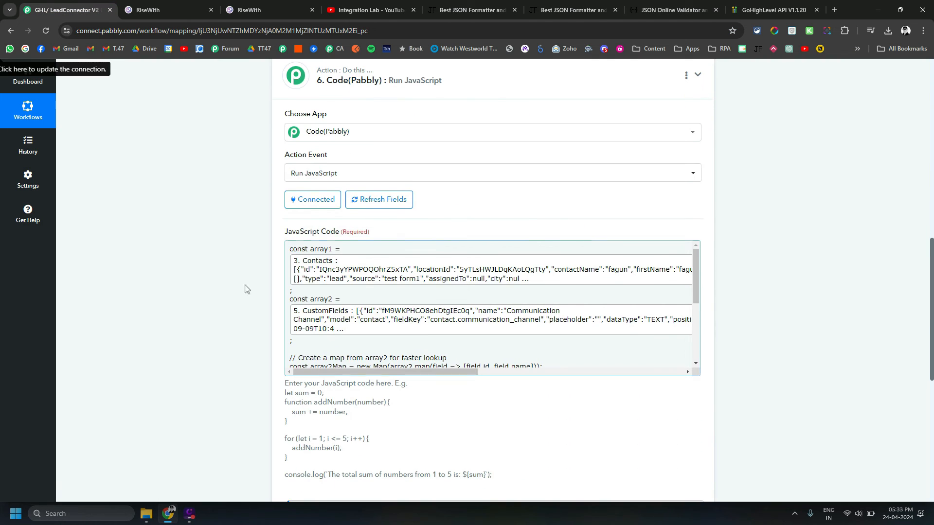
# Scroll through the JavaScript step's response labels for Form Submitted and CF1–CF3, then compare with JSONLint
pyautogui.scroll(-3)
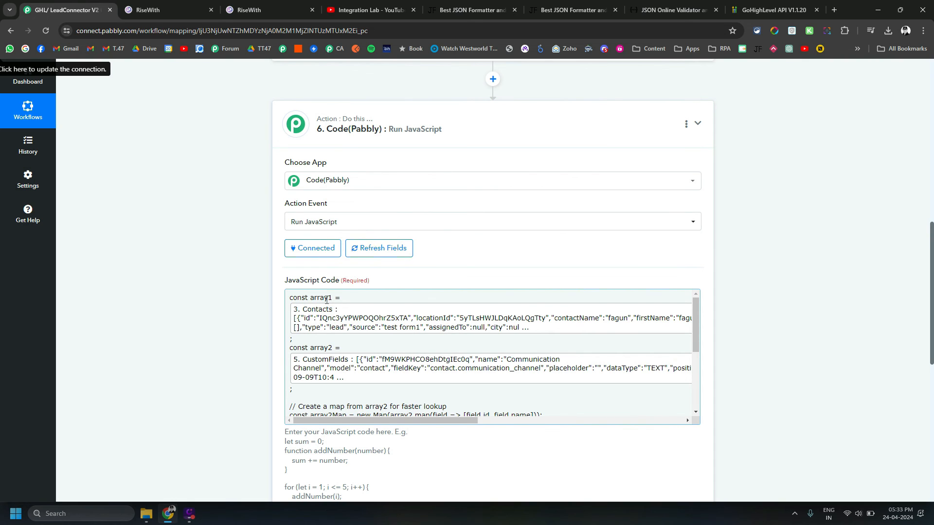
pyautogui.scroll(-3)
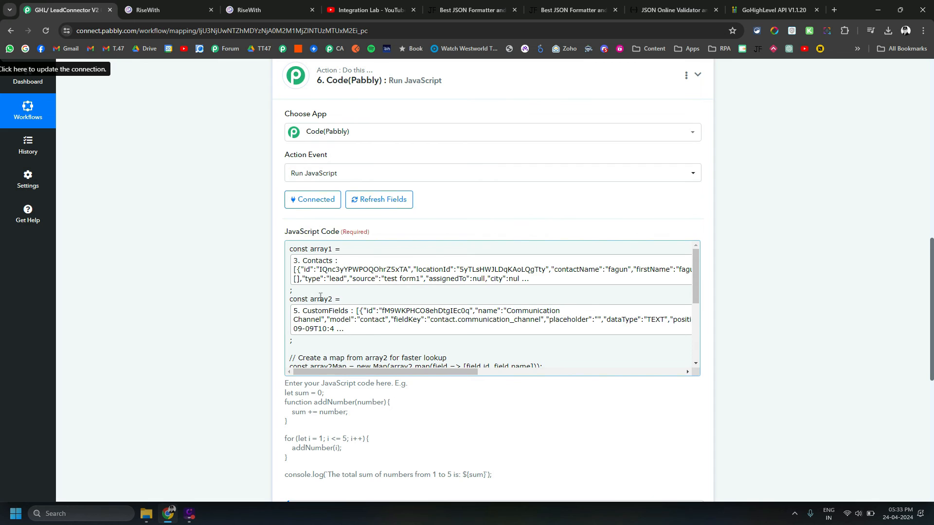
pyautogui.scroll(-3)
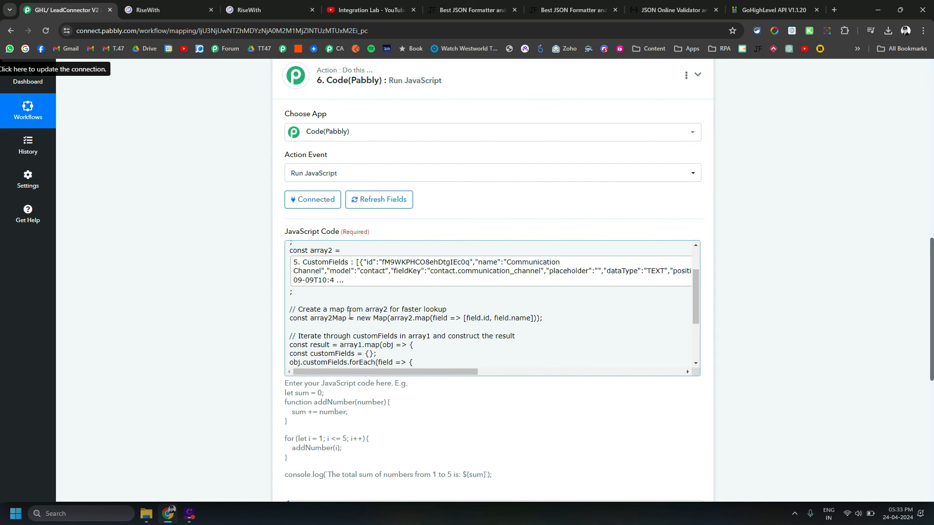
pyautogui.scroll(-3)
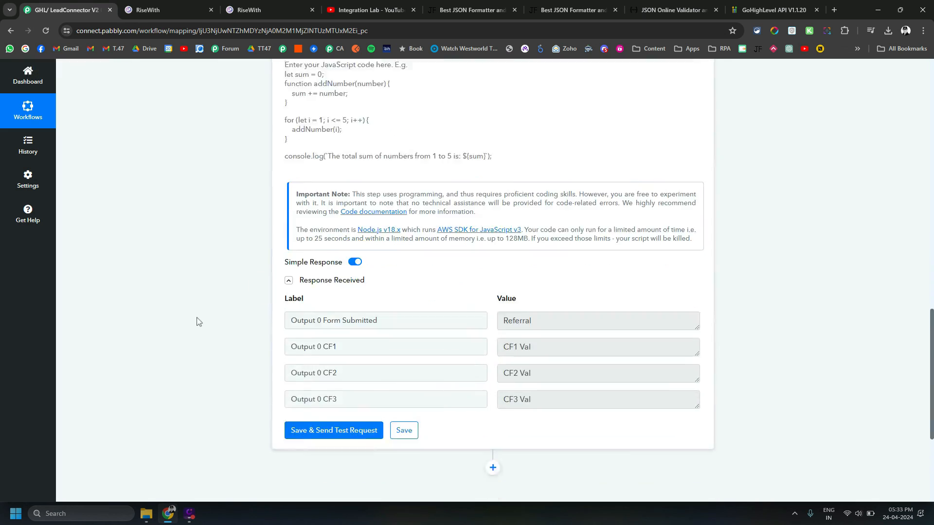
pyautogui.scroll(-3)
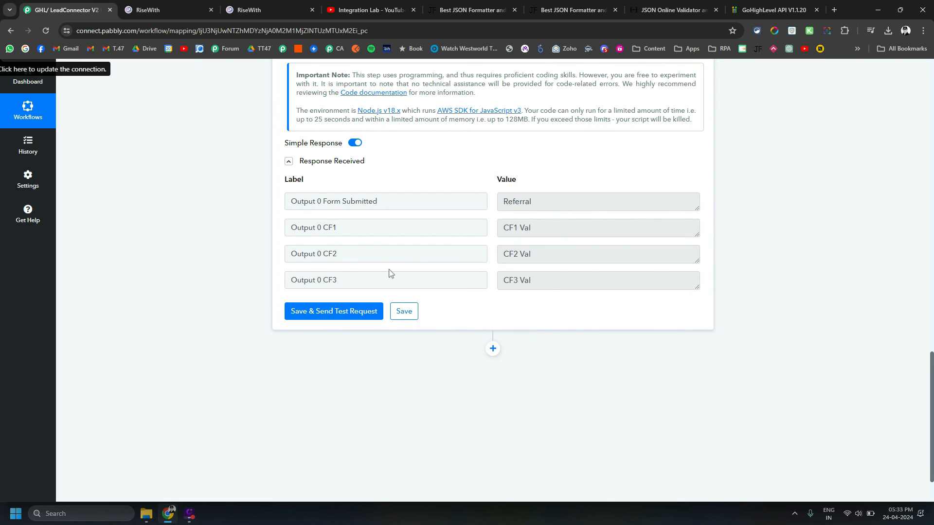
pyautogui.moveTo(444, 227)
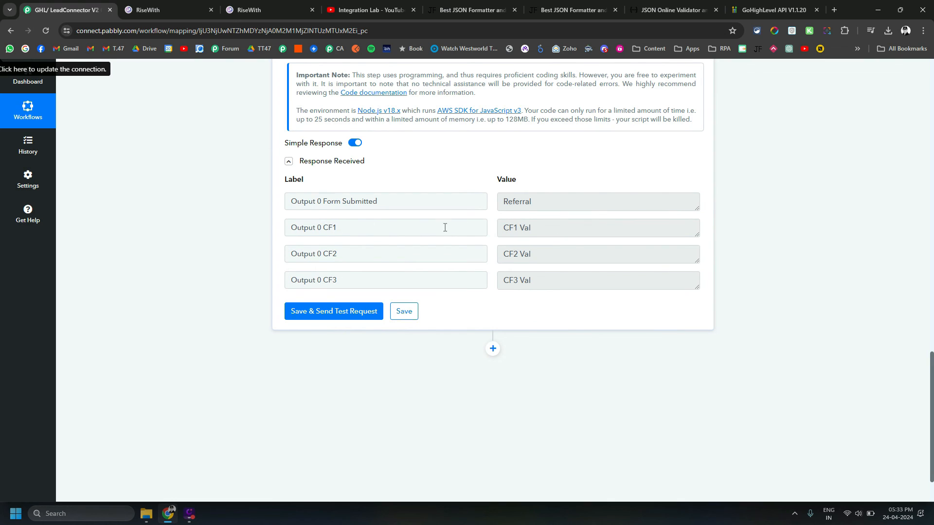
pyautogui.moveTo(340, 230)
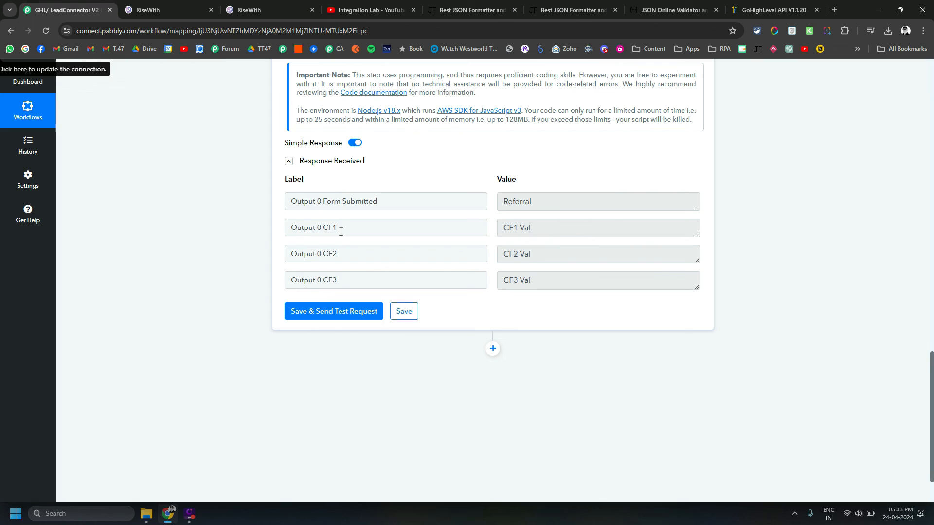
pyautogui.doubleClick(329, 253)
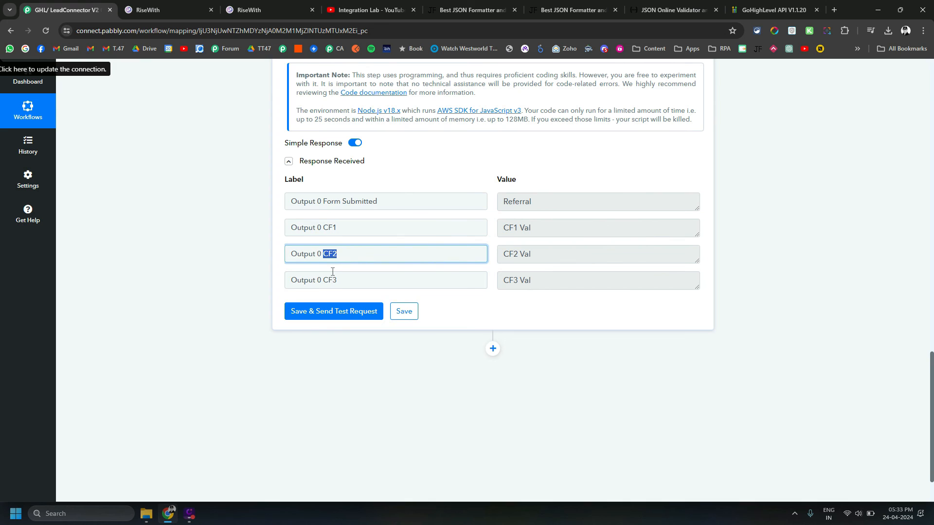
pyautogui.moveTo(335, 273)
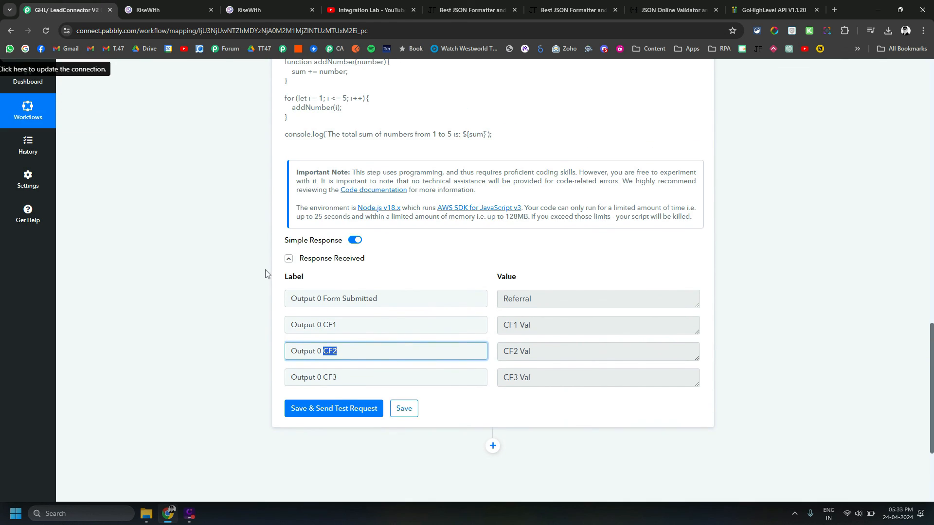
pyautogui.moveTo(683, 26)
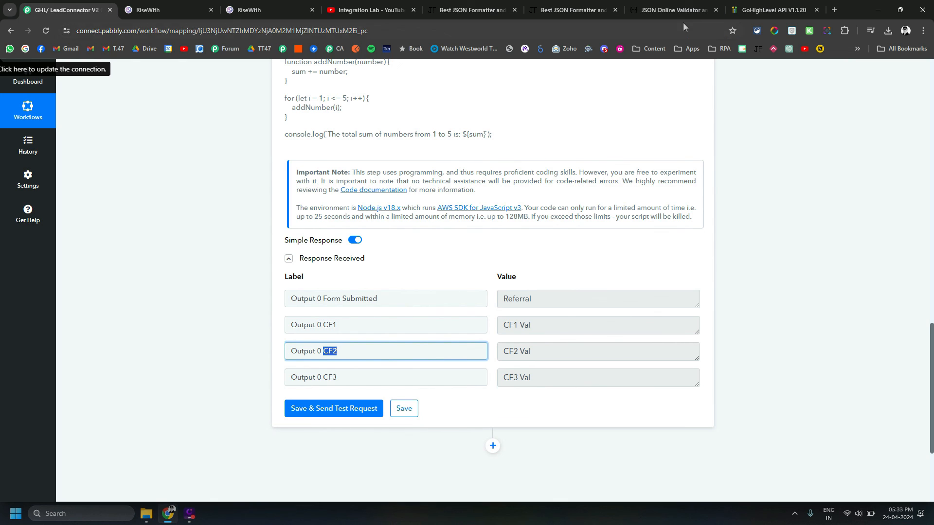
pyautogui.click(672, 10)
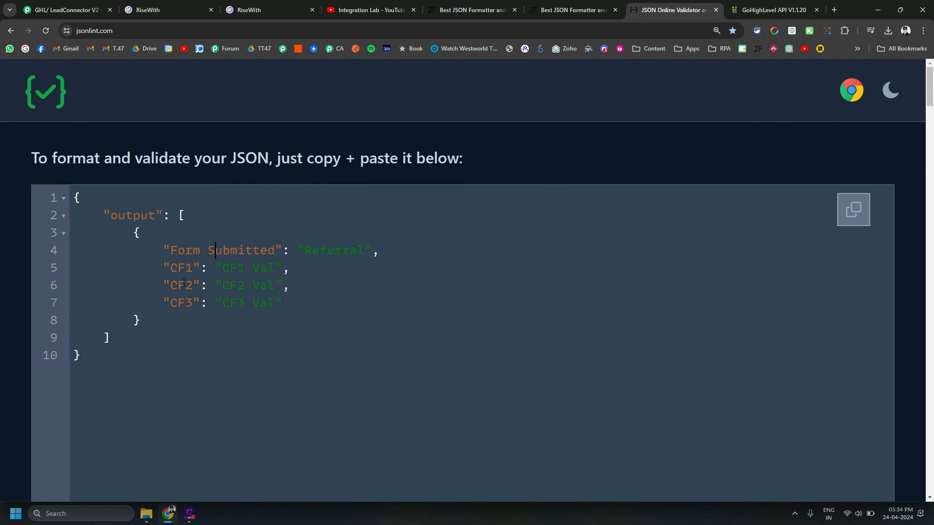
# Return to the JavaScript step to see the raw Output array with Simple Response off
pyautogui.click(64, 10)
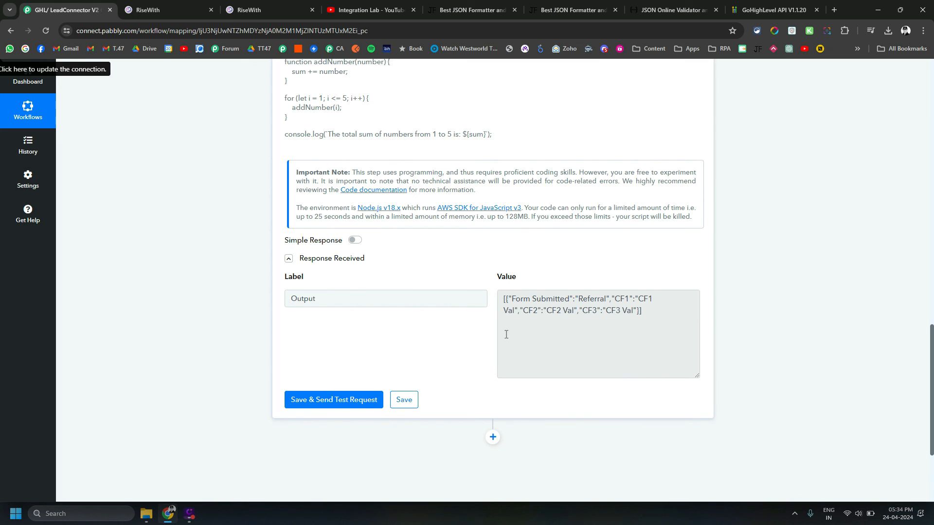
# Turn Simple Response back on, scroll past the Code step, and show the Integration Lab channel
pyautogui.click(333, 400)
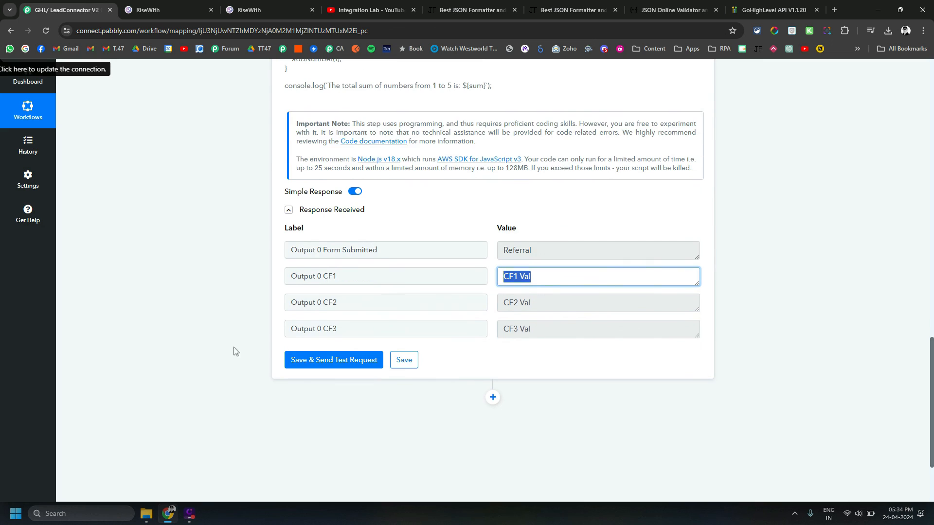
pyautogui.scroll(-3)
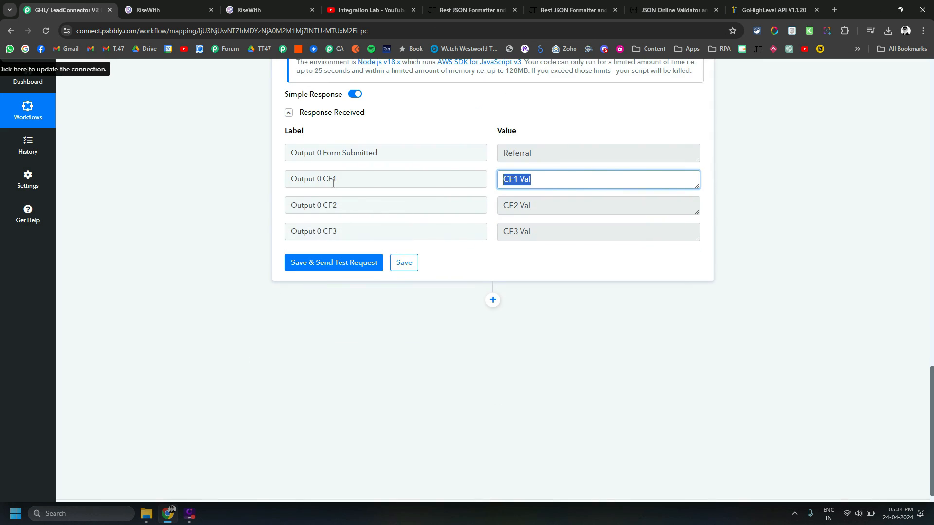
pyautogui.moveTo(359, 342)
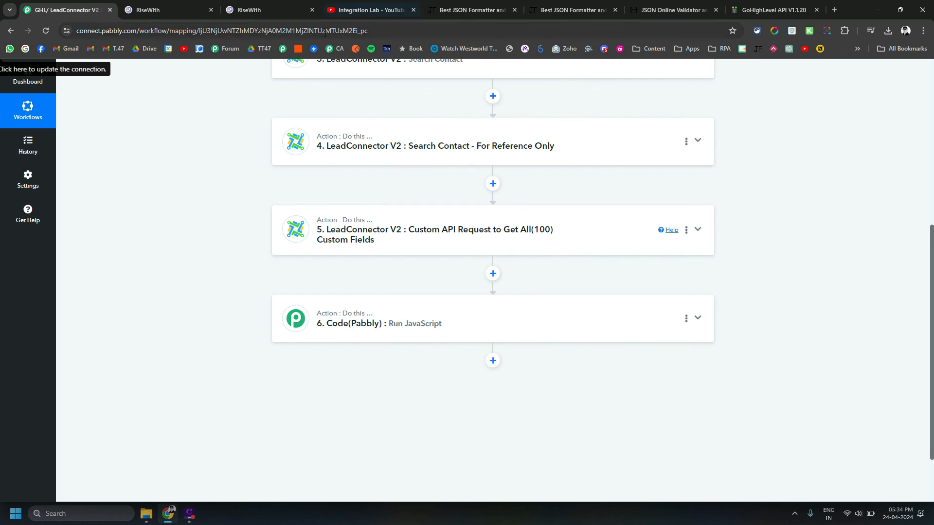
pyautogui.click(369, 10)
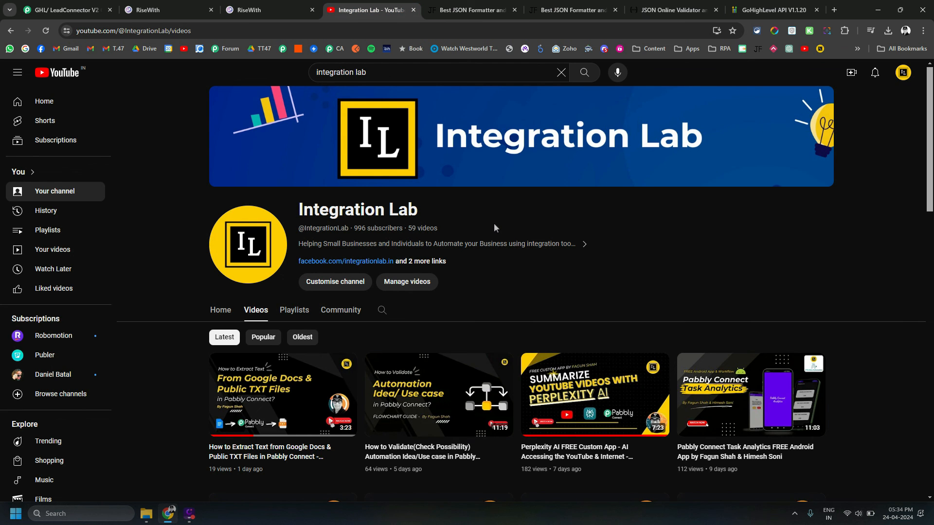
pyautogui.moveTo(535, 229)
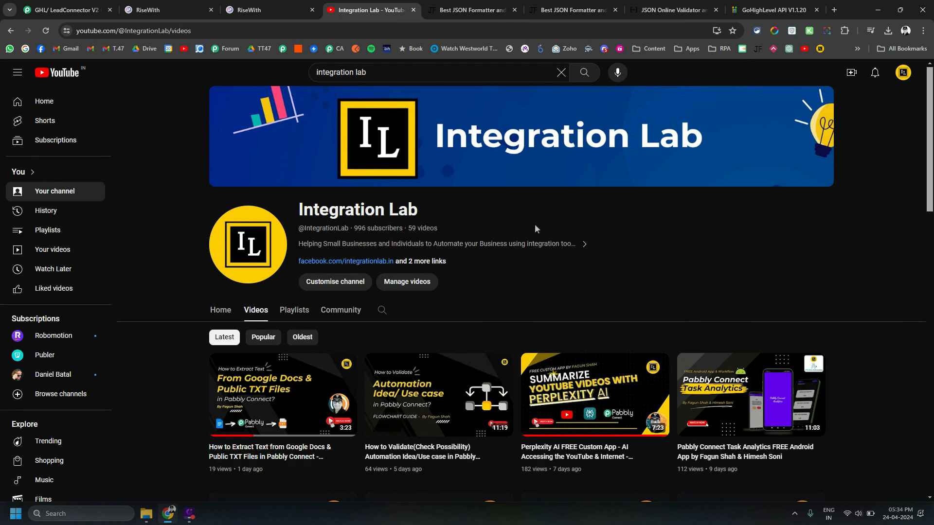